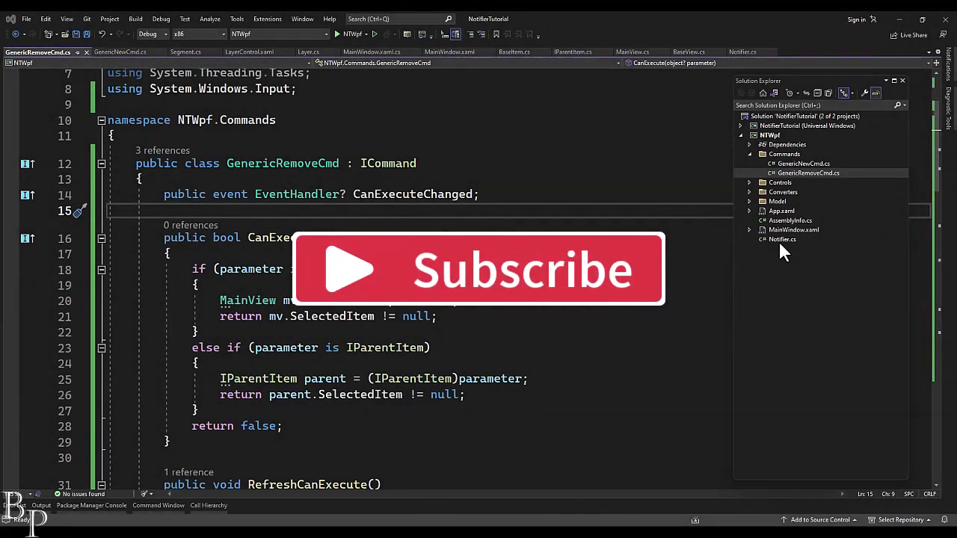
Step: Add a new class item to the Commands folder and begin naming it GenericTopCmd
left_click(784, 154)
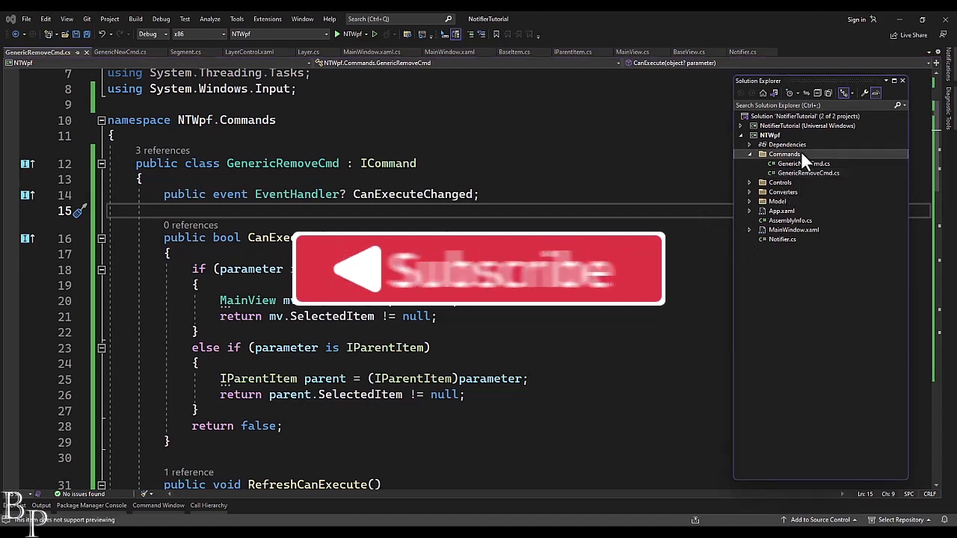
right_click(784, 154)
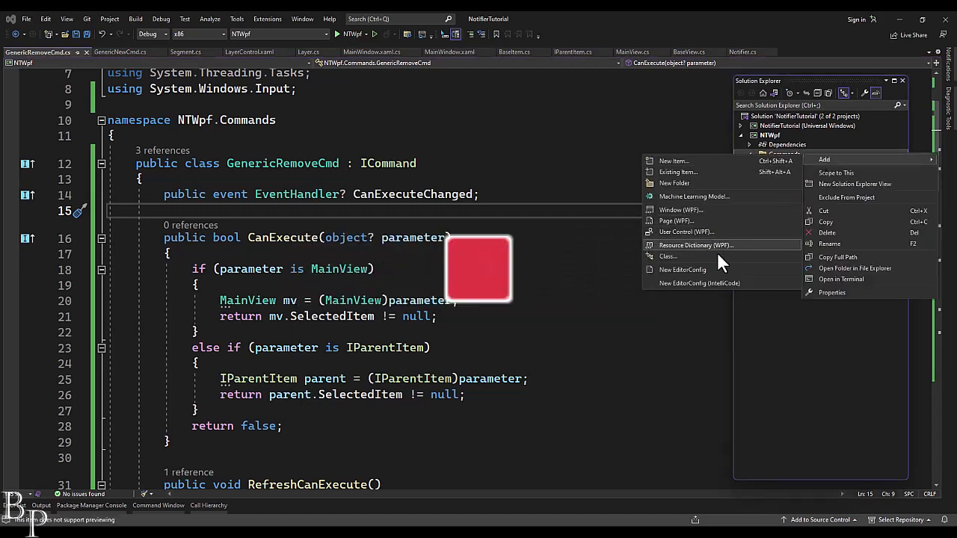
left_click(668, 256)
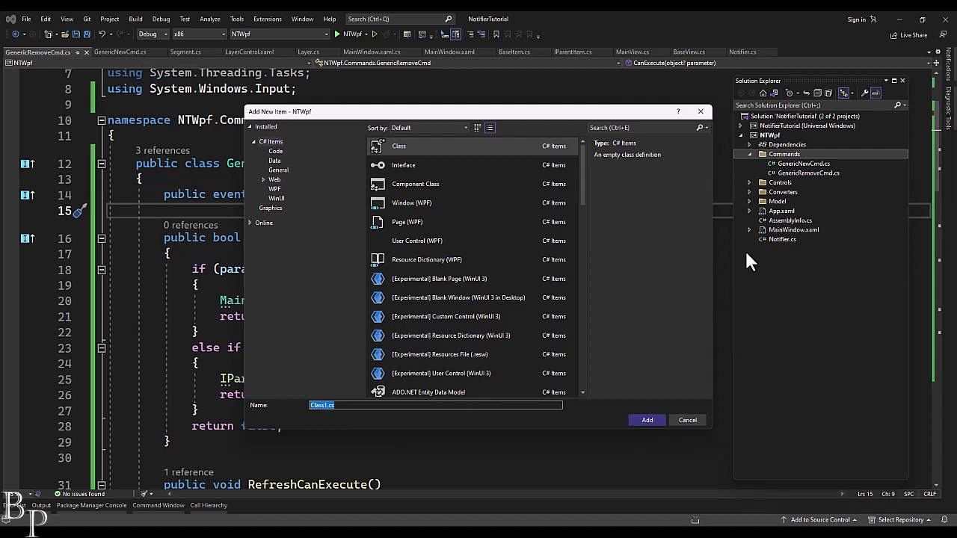
type("GenericTopCmd")
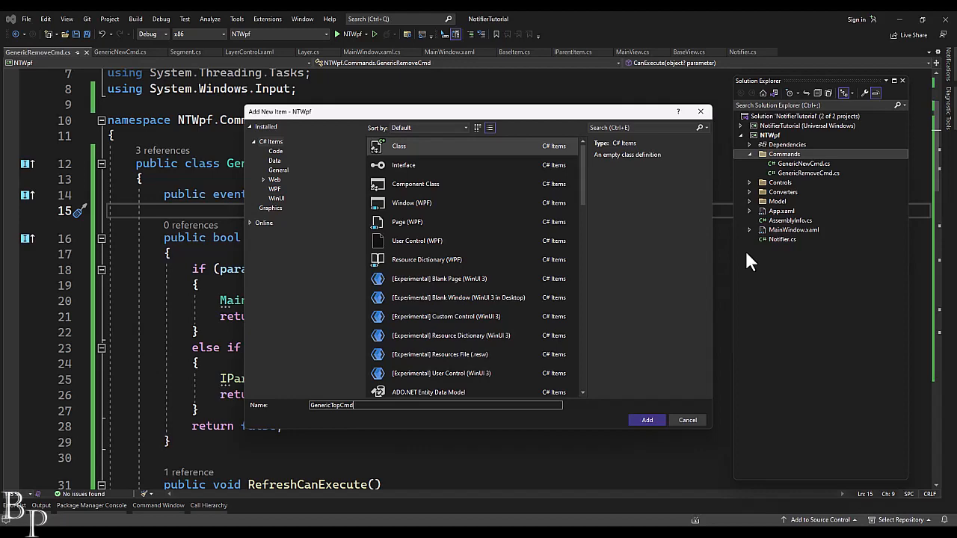
Step: Create GenericTopCmd.cs, declare 'public class GenericTopCmd : ICommand', and begin a System using directive
left_click(646, 419)
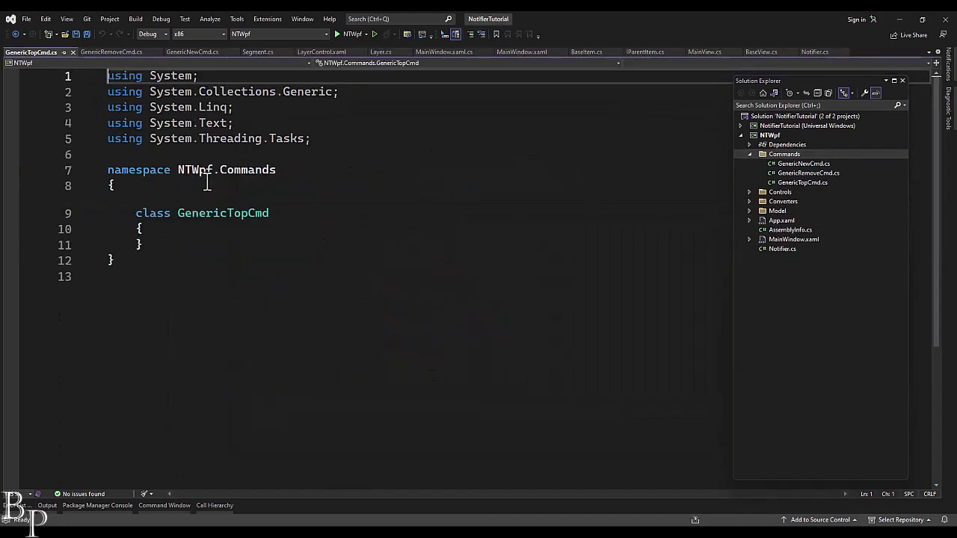
type(": I")
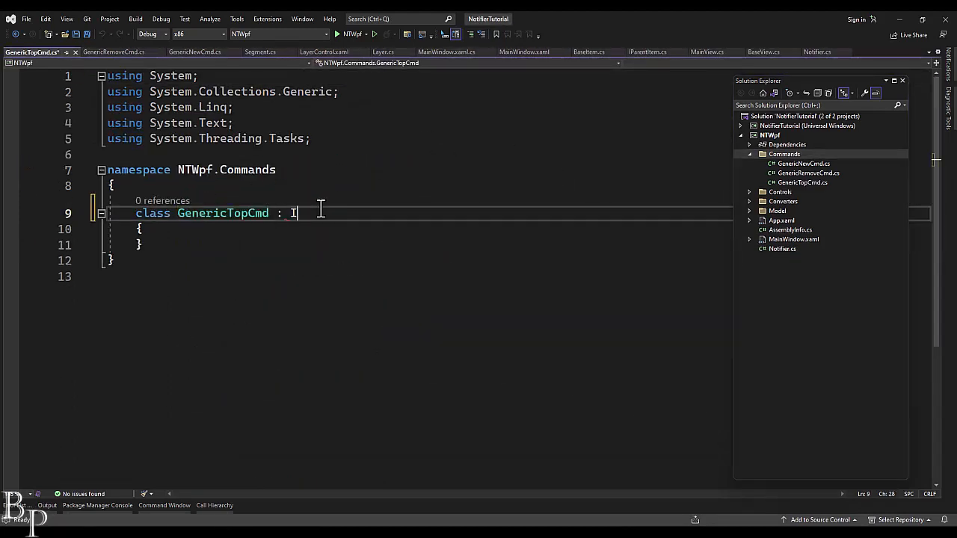
type("Command")
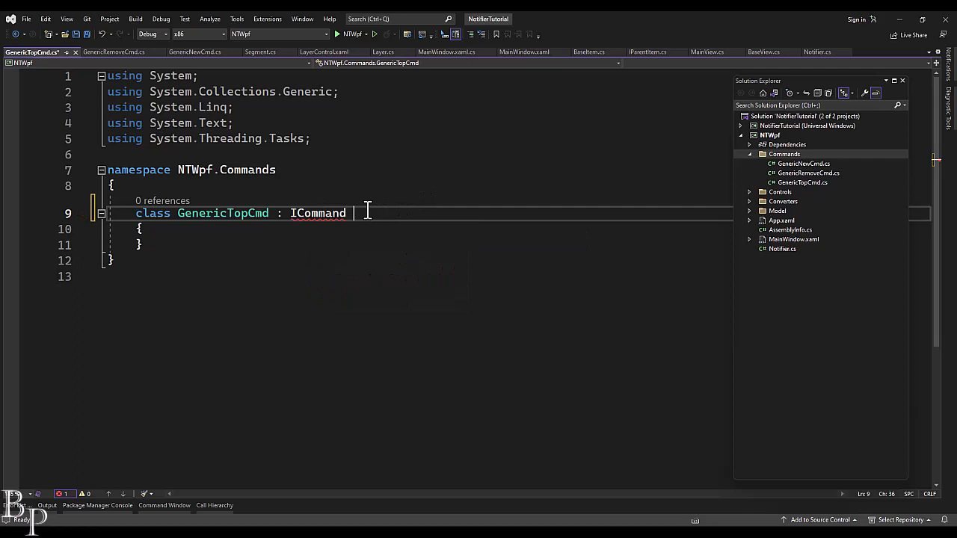
double_click(318, 213)
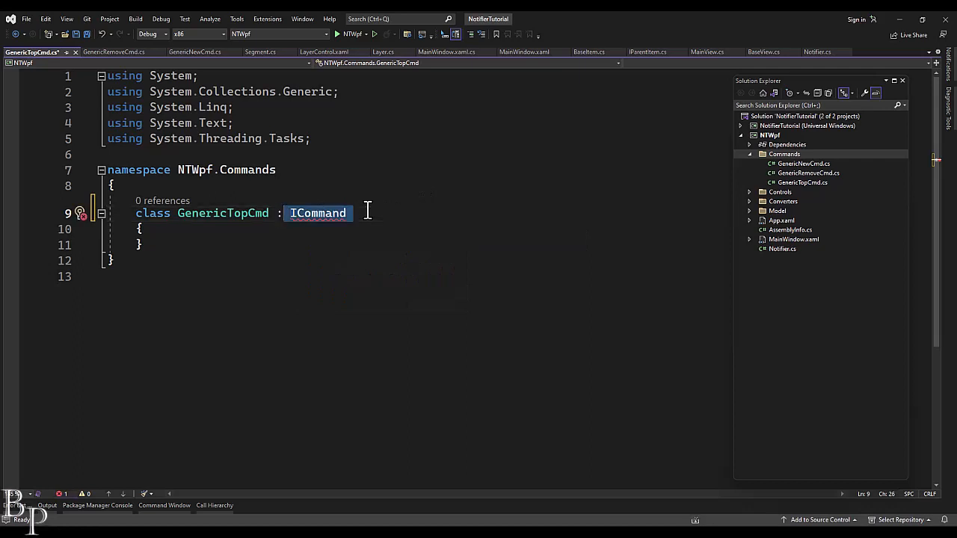
type("I C")
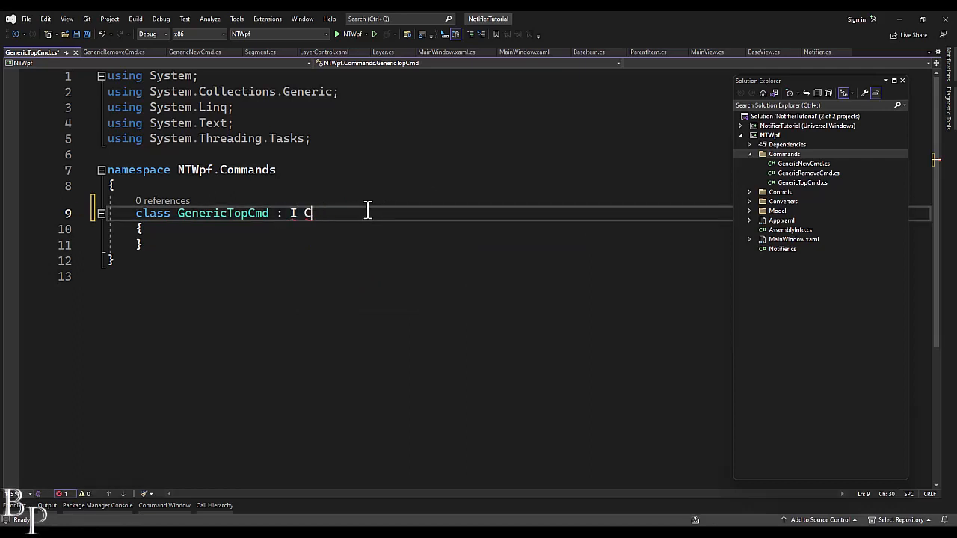
type("ommand")
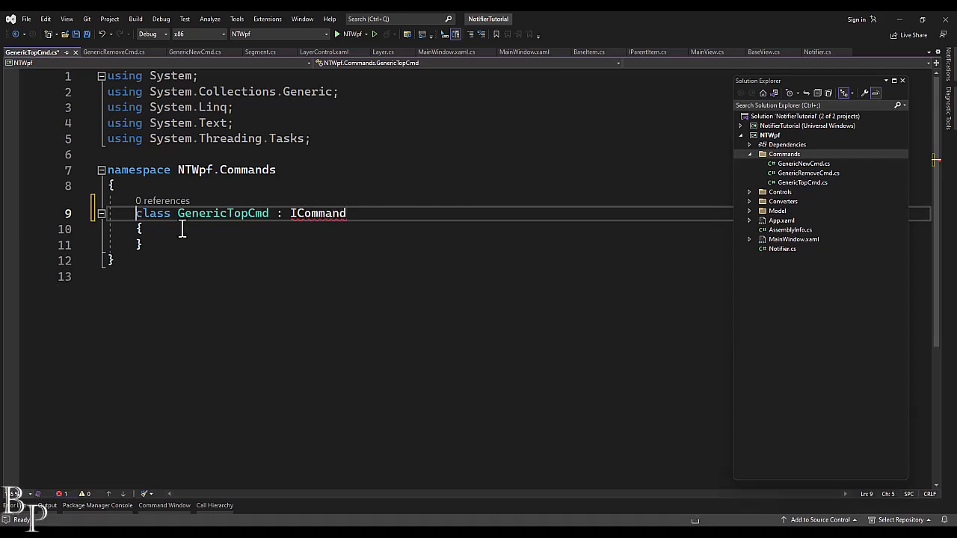
type("public")
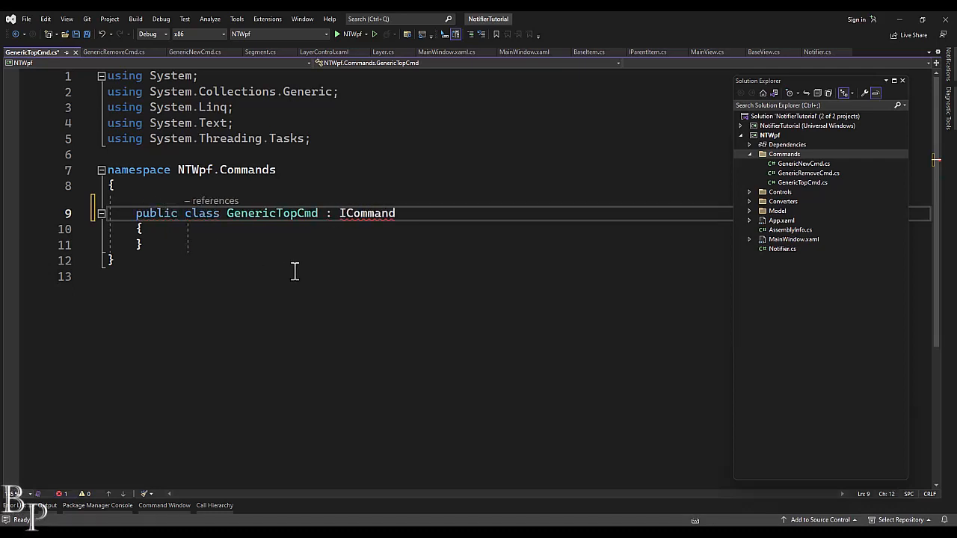
type("using")
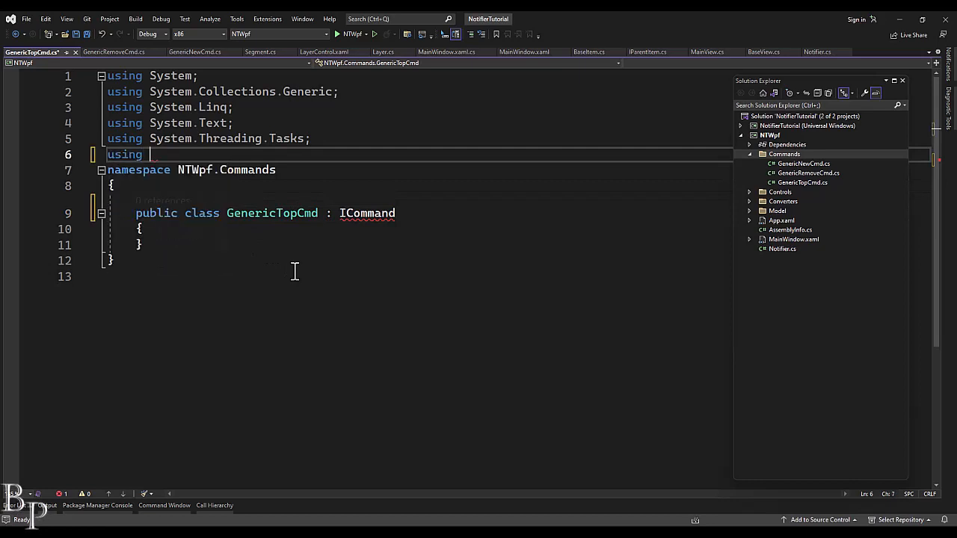
type("System.Com")
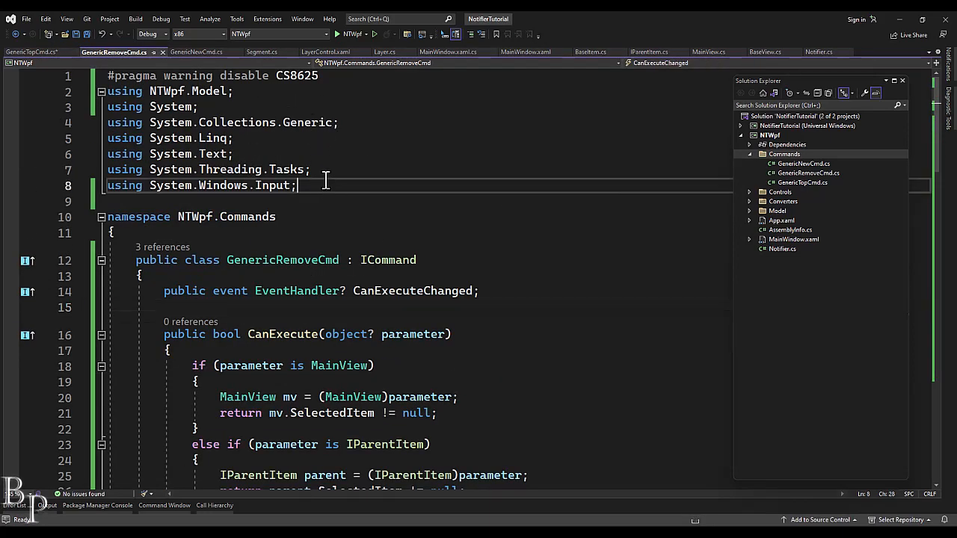
Step: Paste GenericRemoveCmd's using lines and class members into GenericTopCmd.cs
left_click(31, 52)
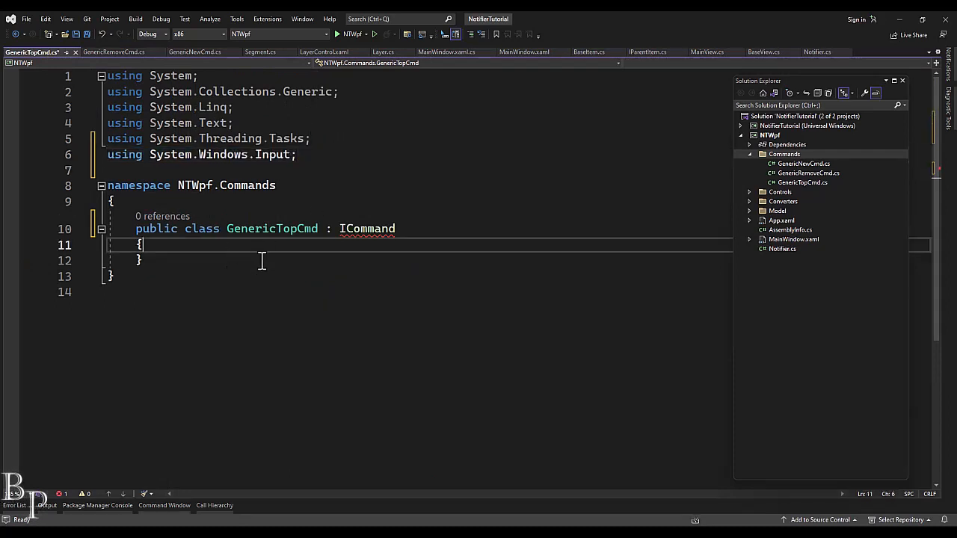
left_click(113, 52)
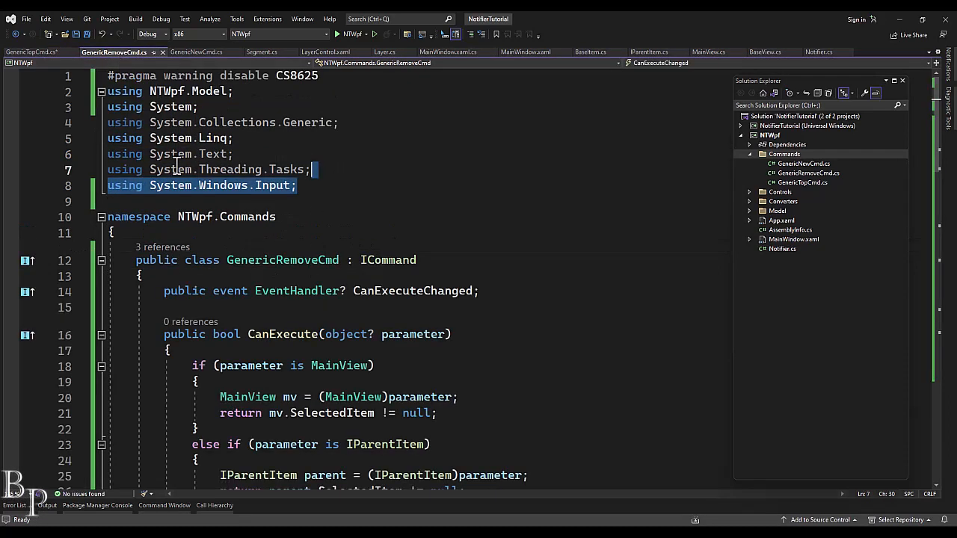
left_click(101, 335)
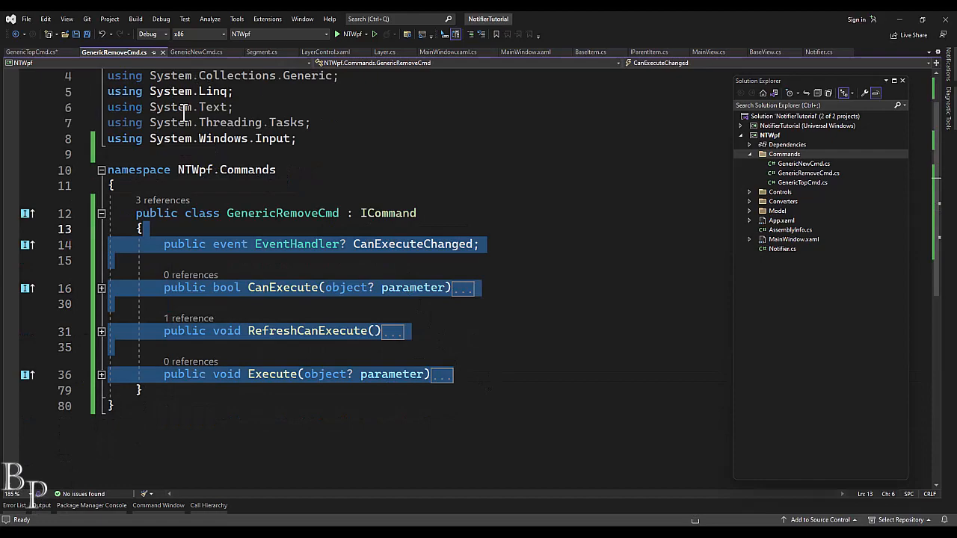
left_click(32, 51)
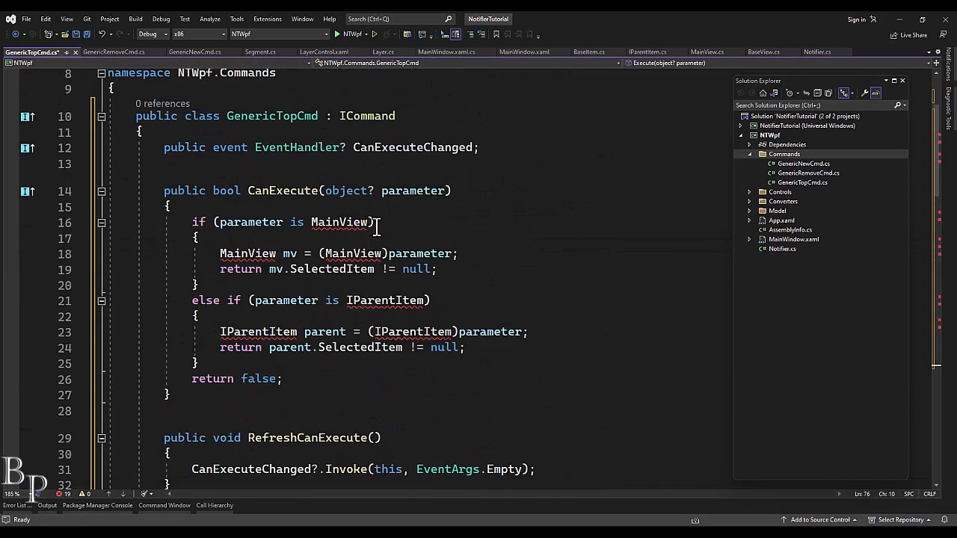
scroll("down", 3)
type("#")
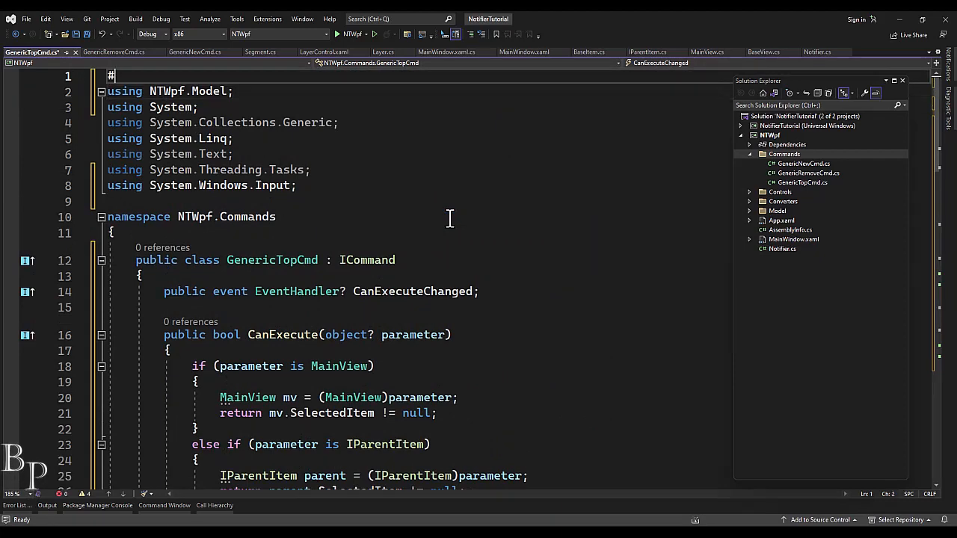
Step: Add '#pragma warning disable CS8625' as the first line of GenericTopCmd.cs
type("pragma warning disable CS8")
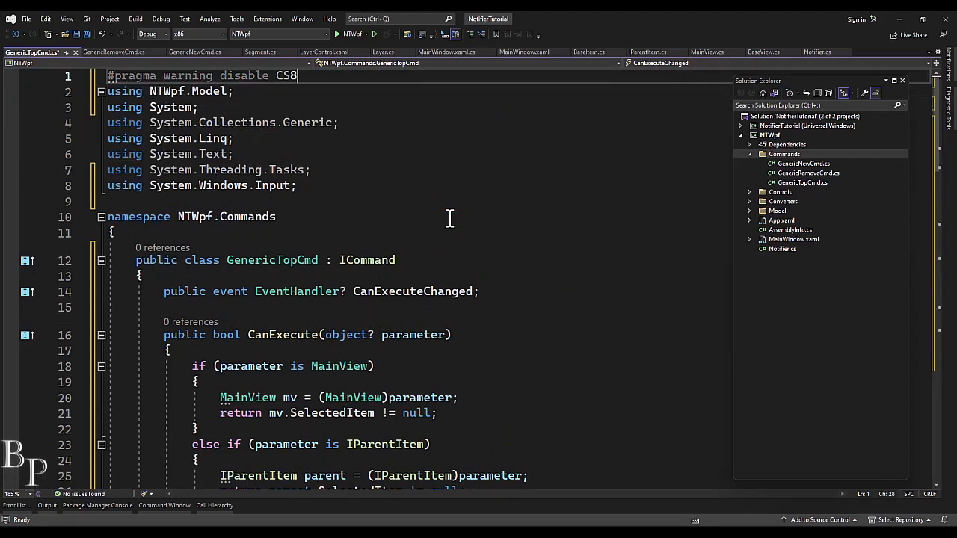
scroll("down", 3)
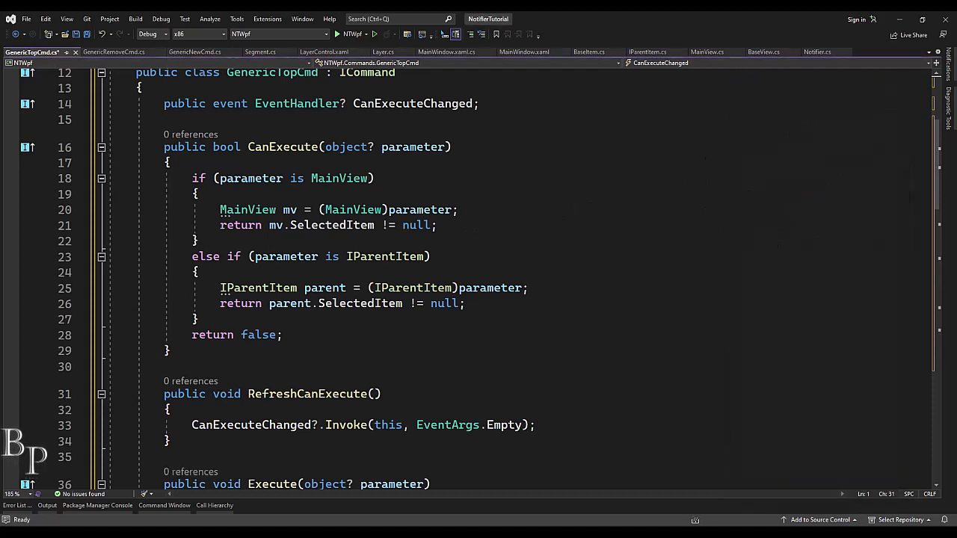
mouse_move(906, 196)
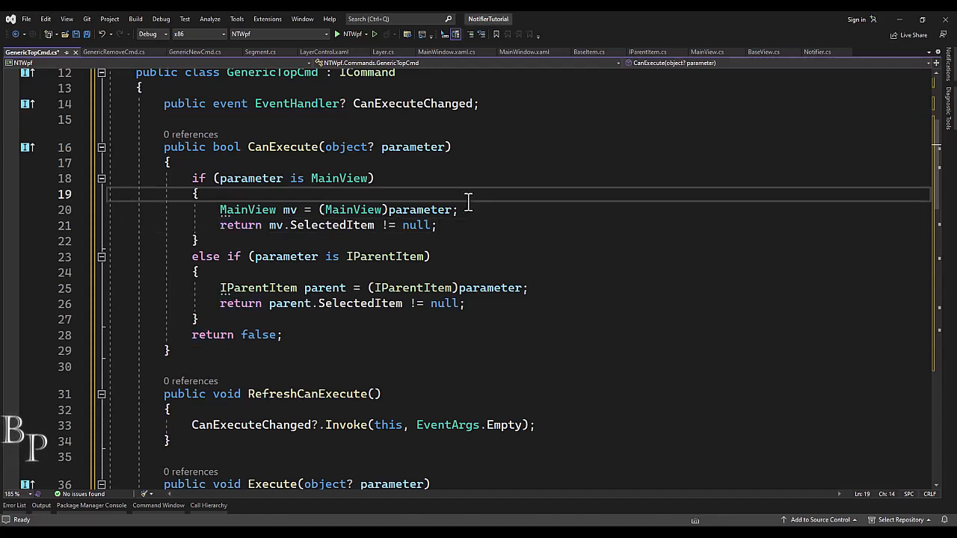
mouse_move(384, 258)
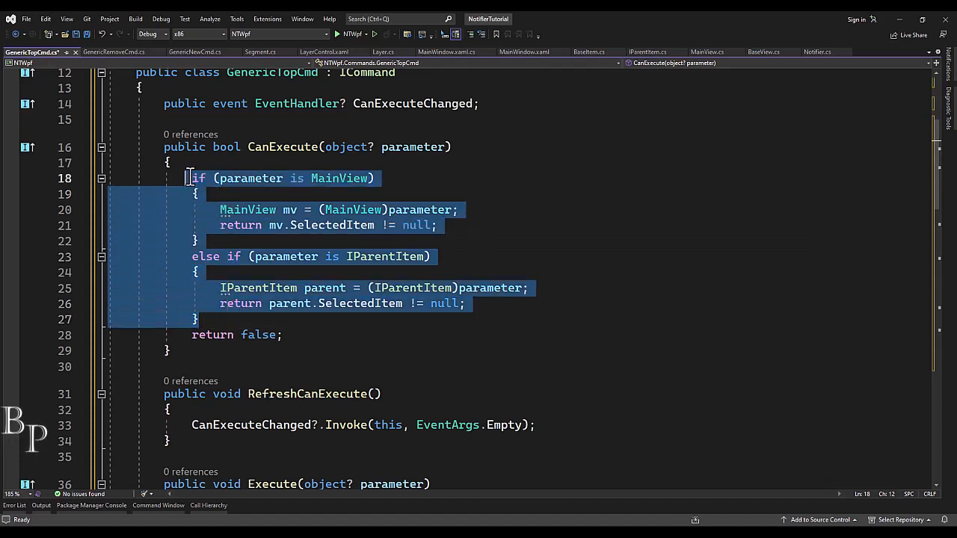
mouse_move(343, 225)
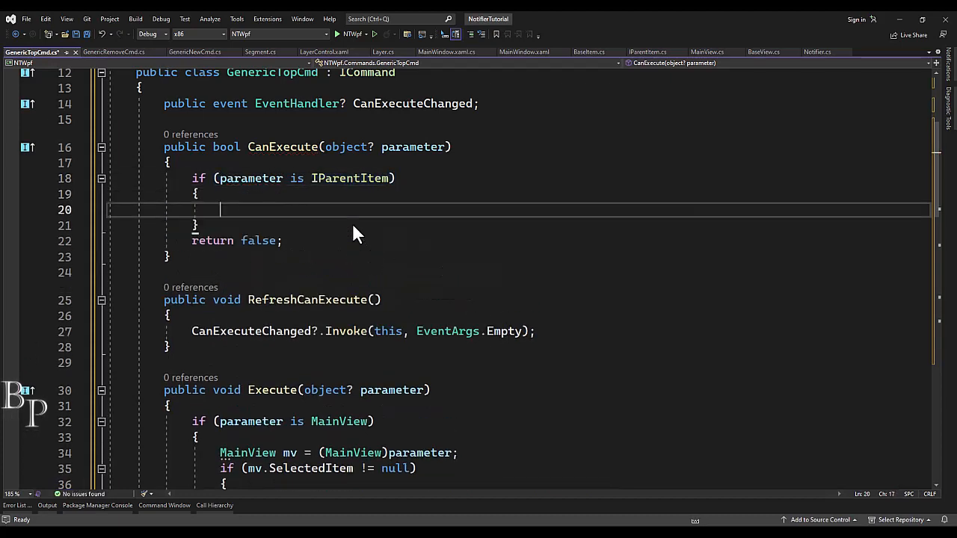
Step: Cast the parameter to IParentItem; return true if SelectedItem is Layer or Segment, else false
type("IParentItem parentItem = (")
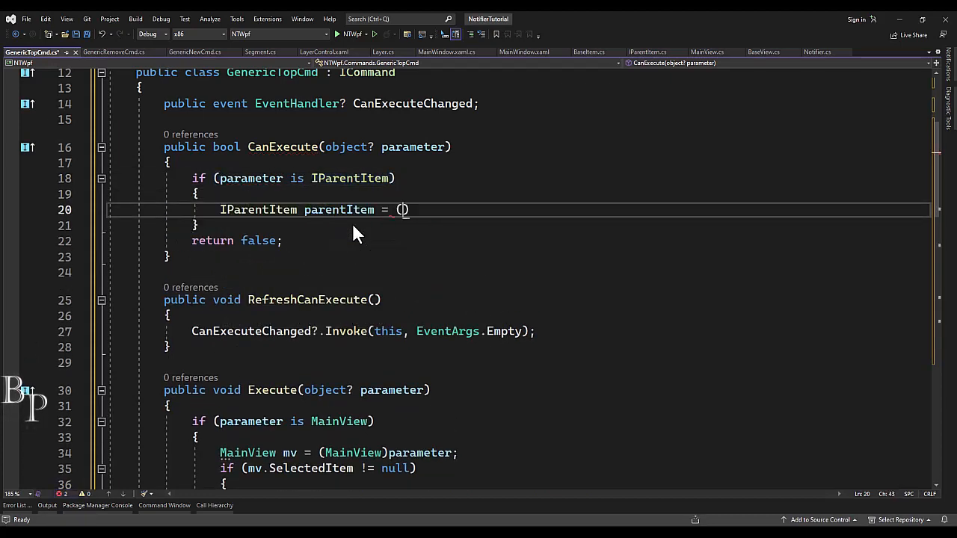
type("IParentItem)parameter;")
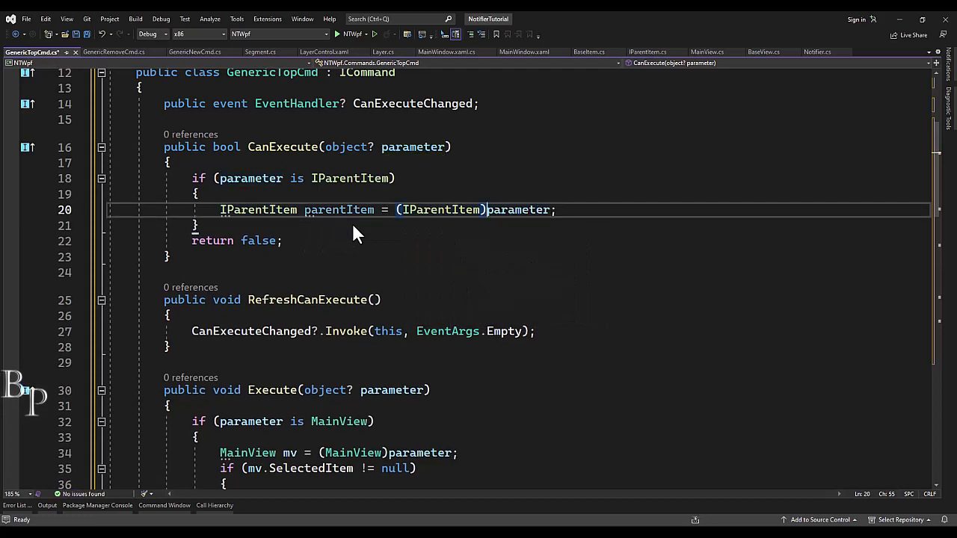
type("if (parentItem.se")
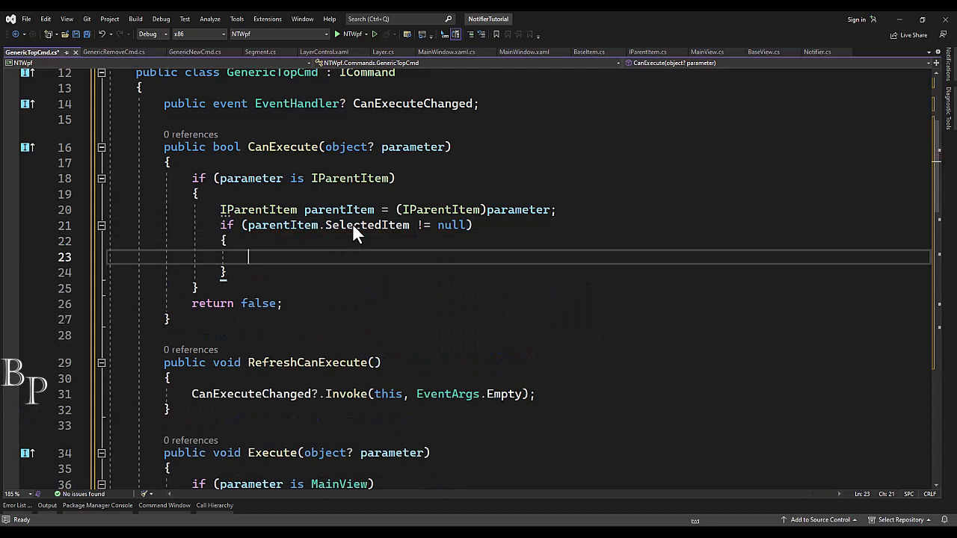
type("if (parentItem )")
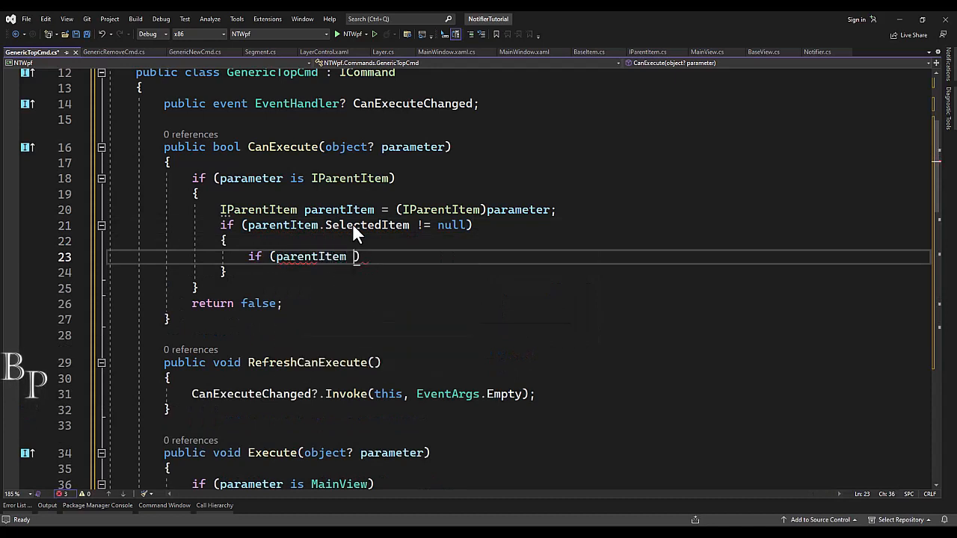
type(".SelectedItem is Laye")
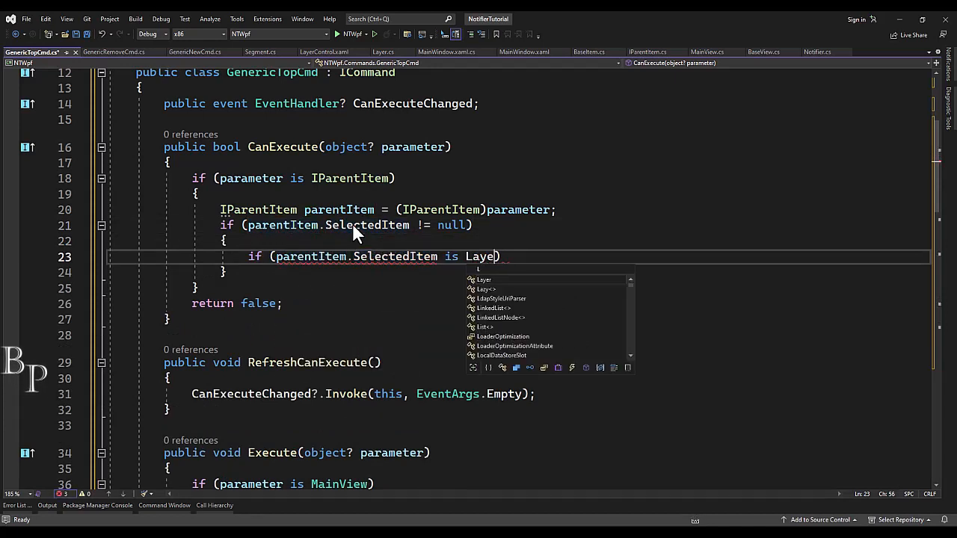
type("|| parentItem.SelectedItem is")
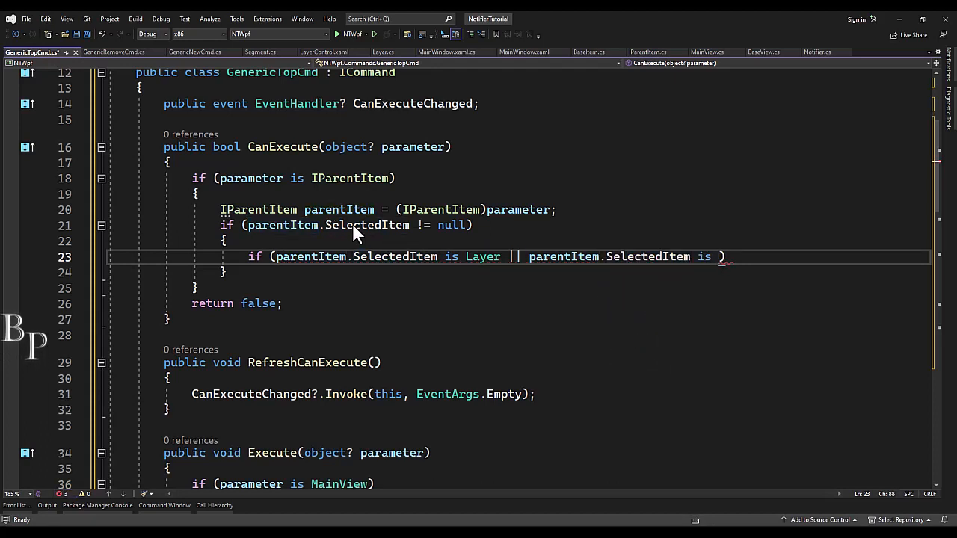
type("Segment) {")
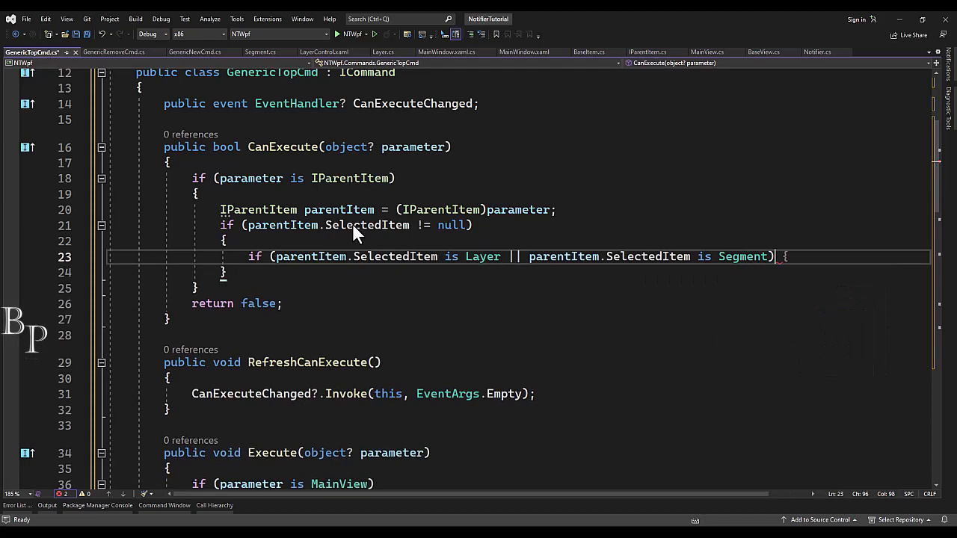
type("return true;")
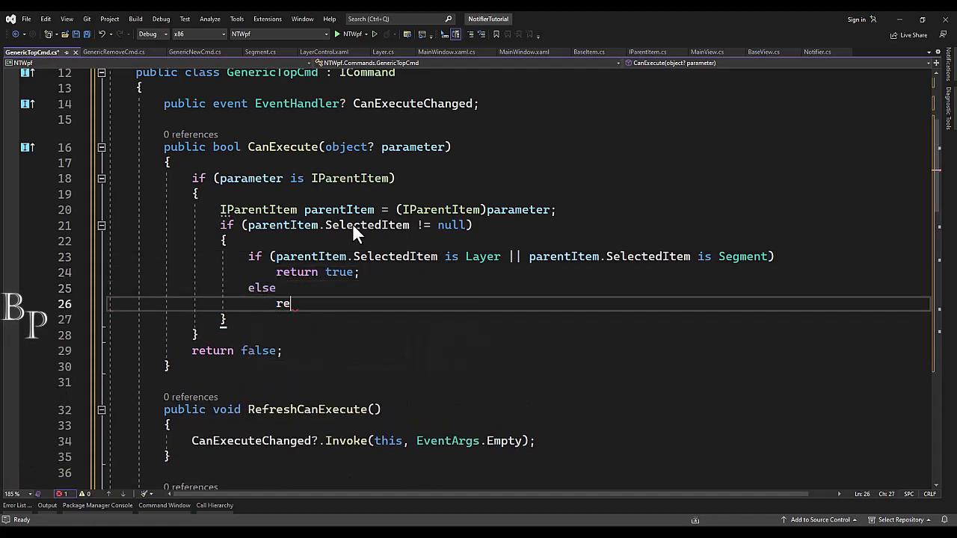
type("turn false;")
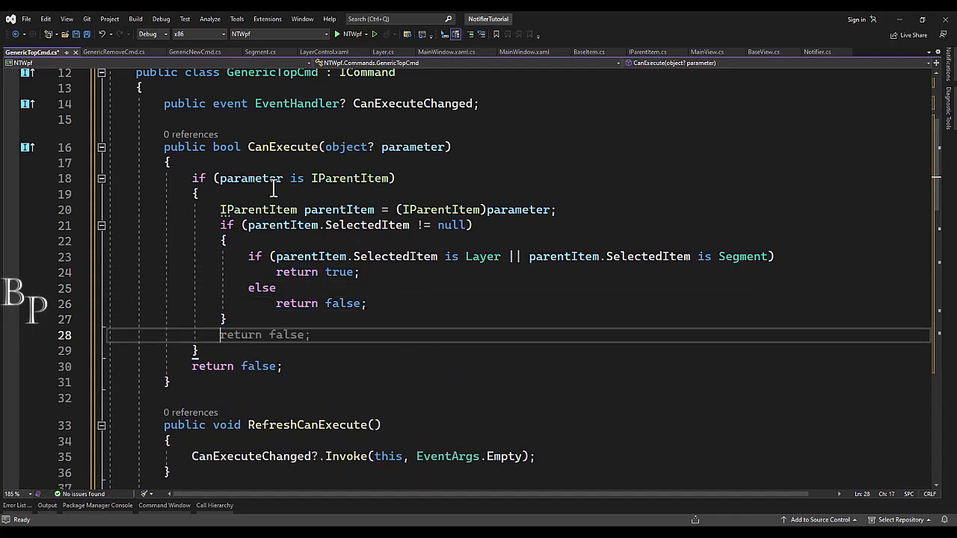
Step: Add an 'else if (parameter is MainView)' branch casting parameter to a MainView item
scroll("down", 3)
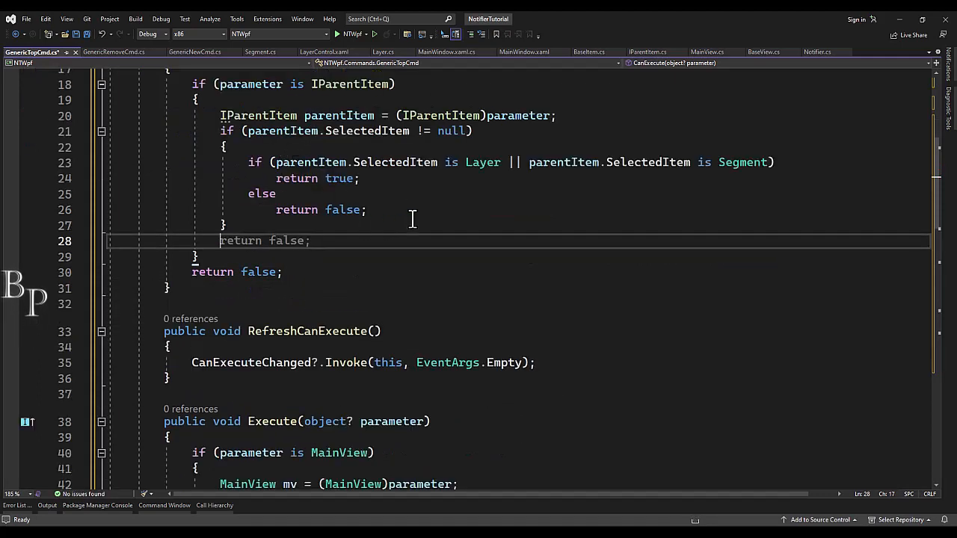
type("else if (par")
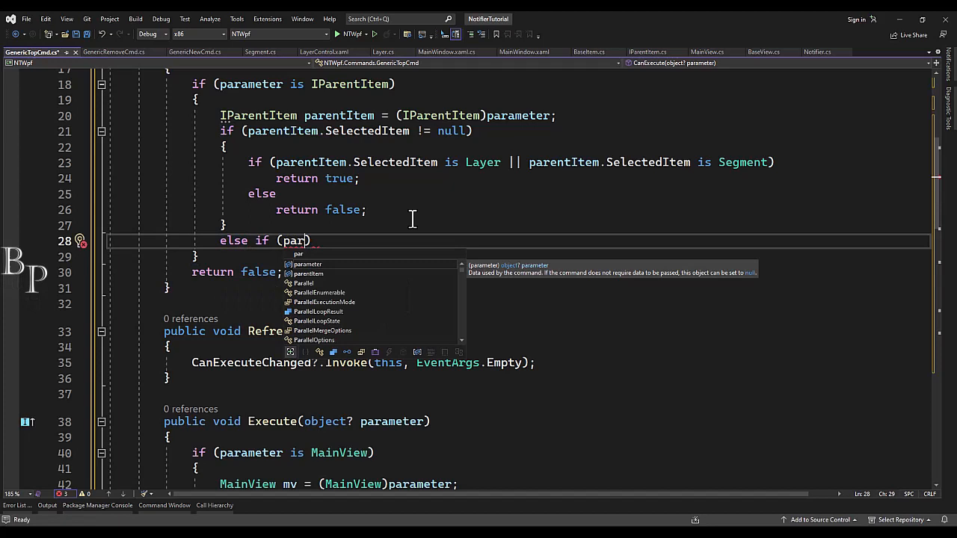
type("ameter")
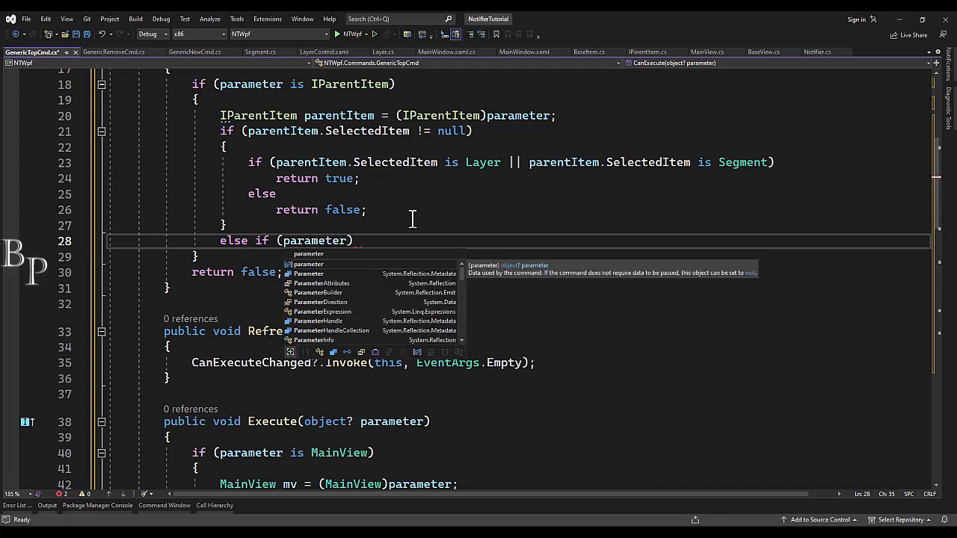
type("is MainView")
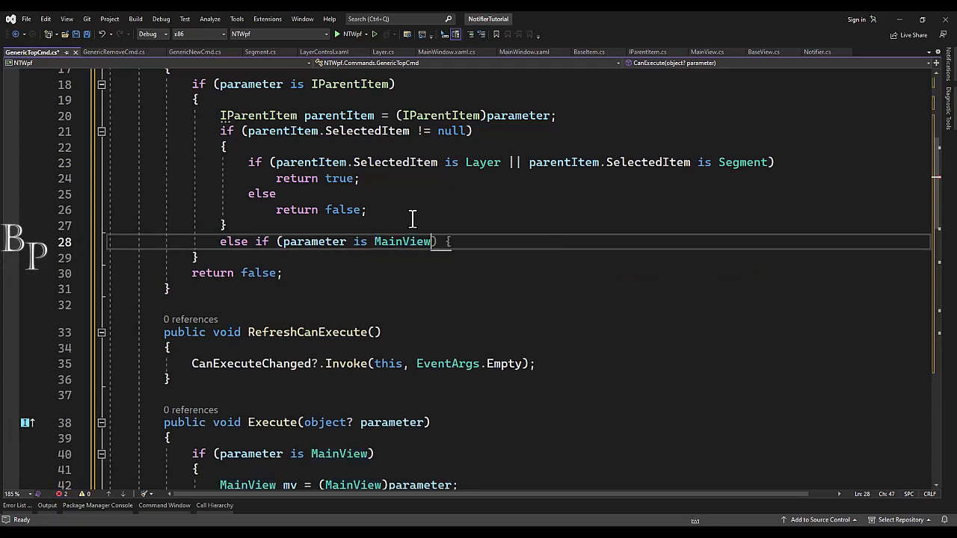
key("enter")
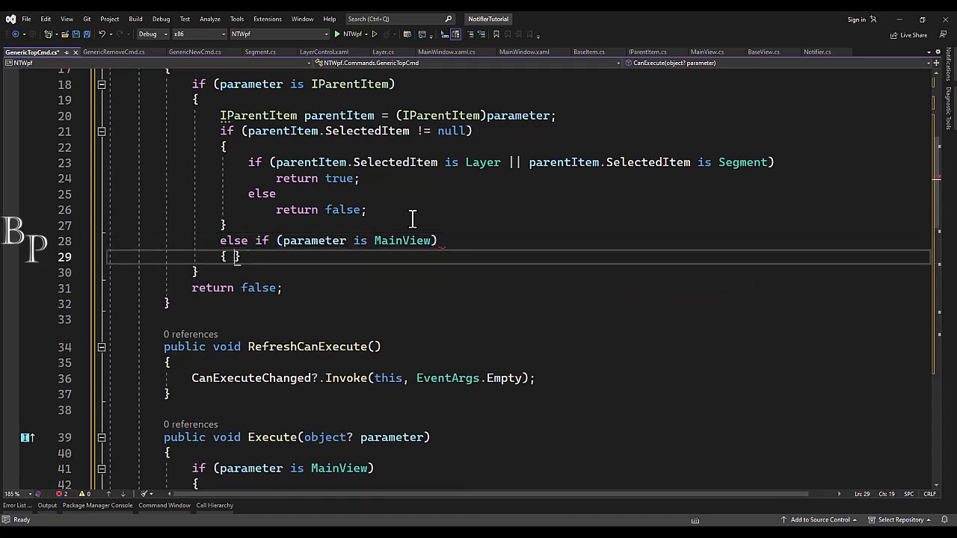
type("MainView")
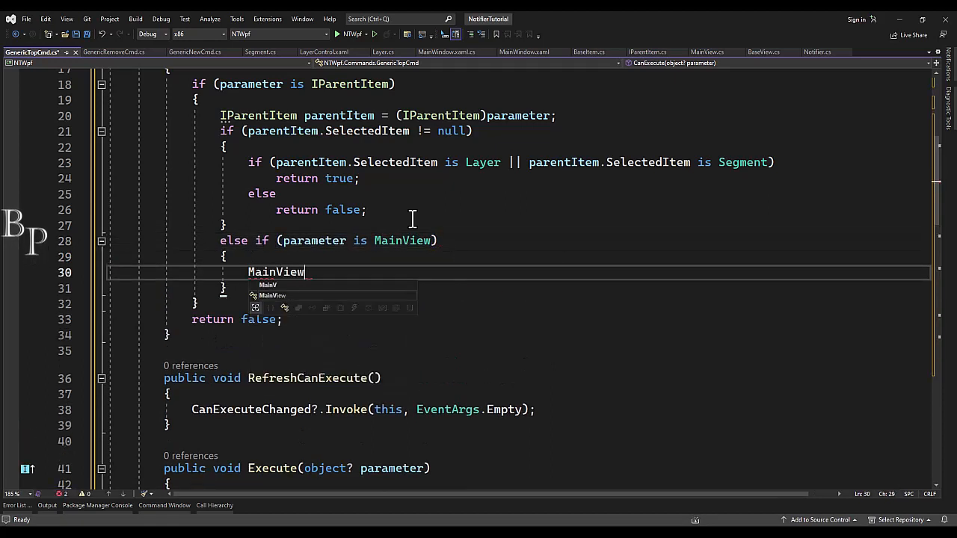
type("item =")
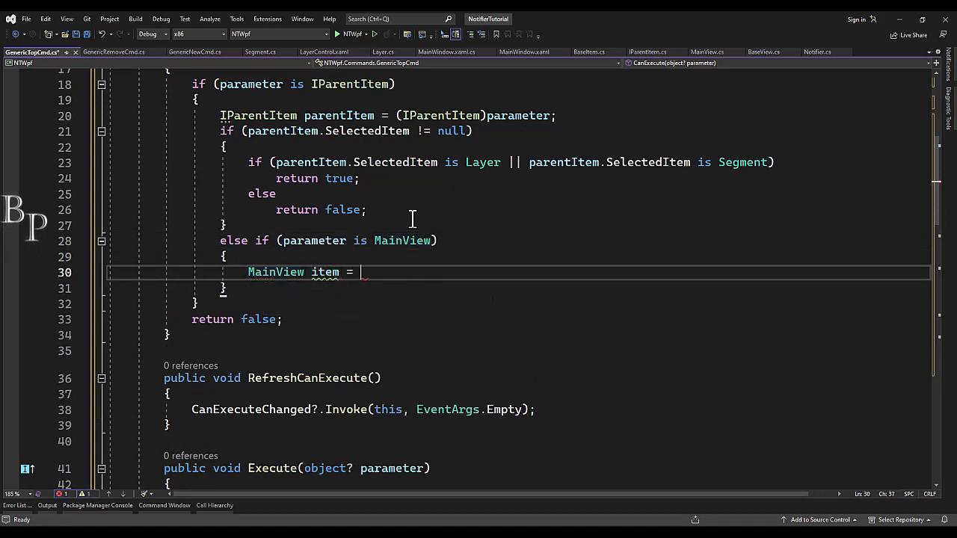
type("(MainView)parameter;")
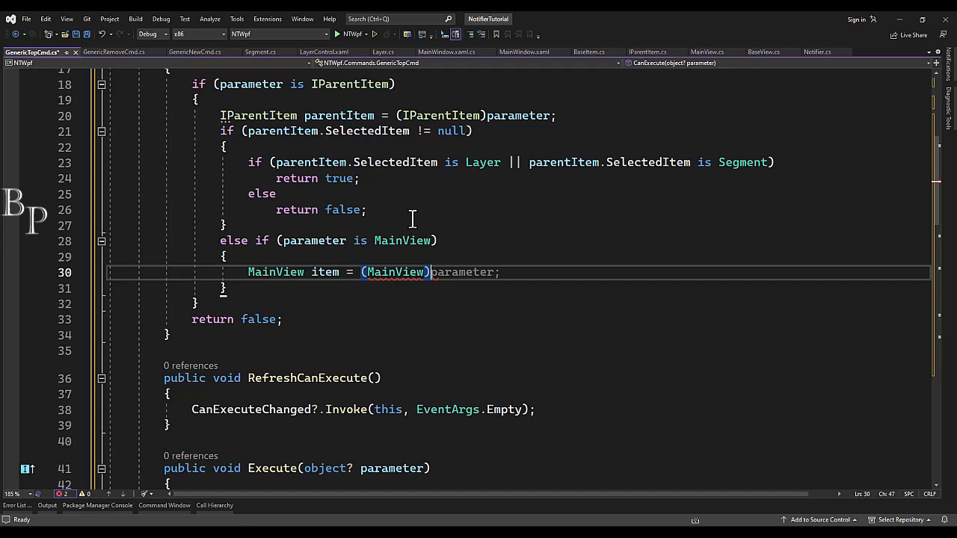
Step: When item has exactly one child, set item.SelectedItem = item.Children.First()
type("if (item.children")
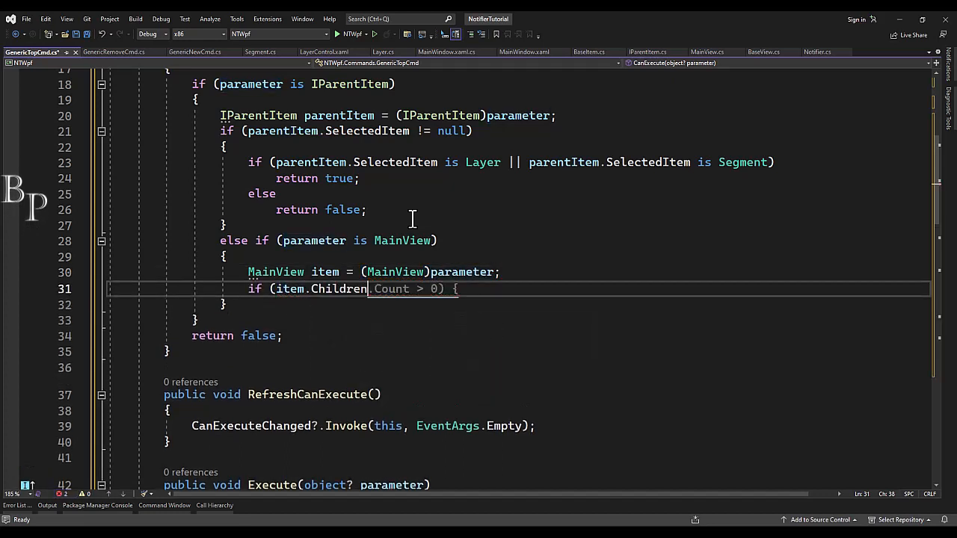
double_click(339, 289)
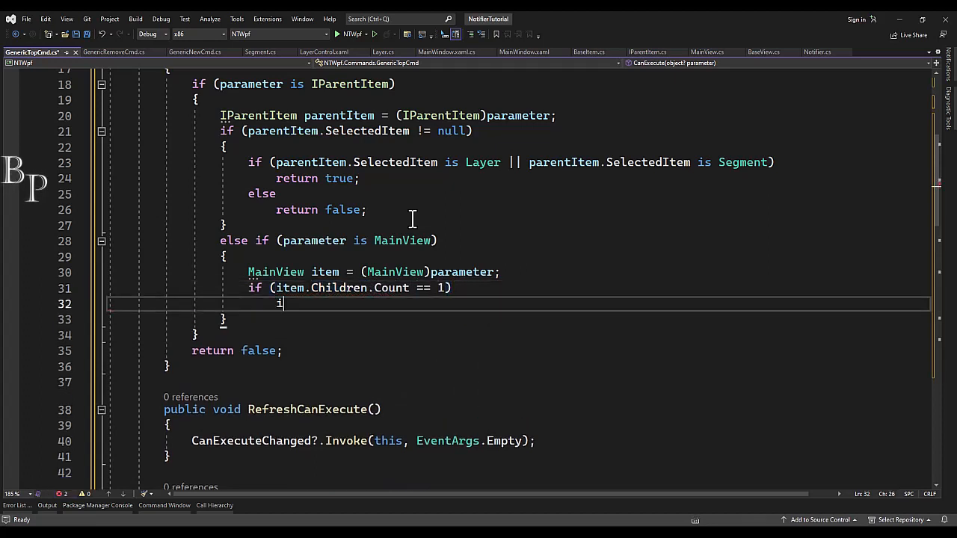
type("item.SelectedItem = null;")
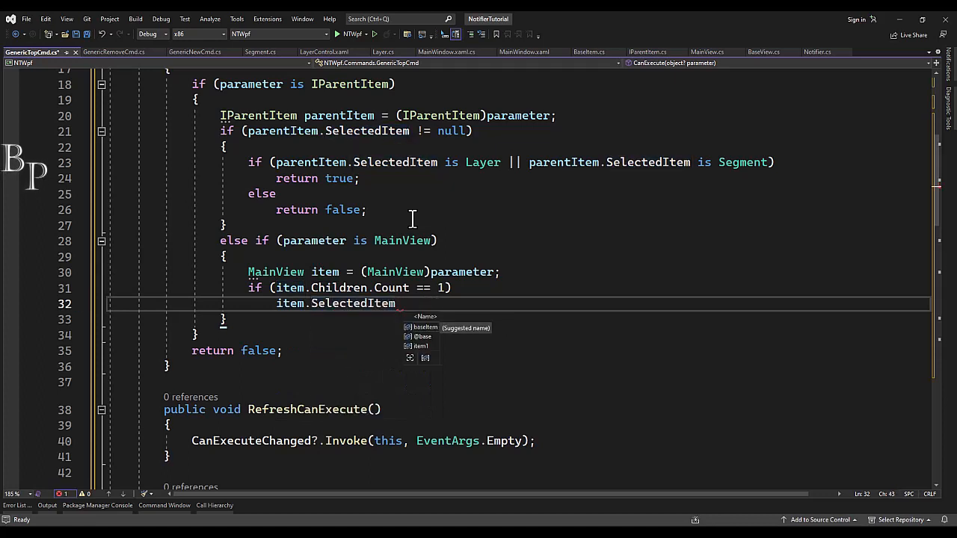
type("= item.children.f")
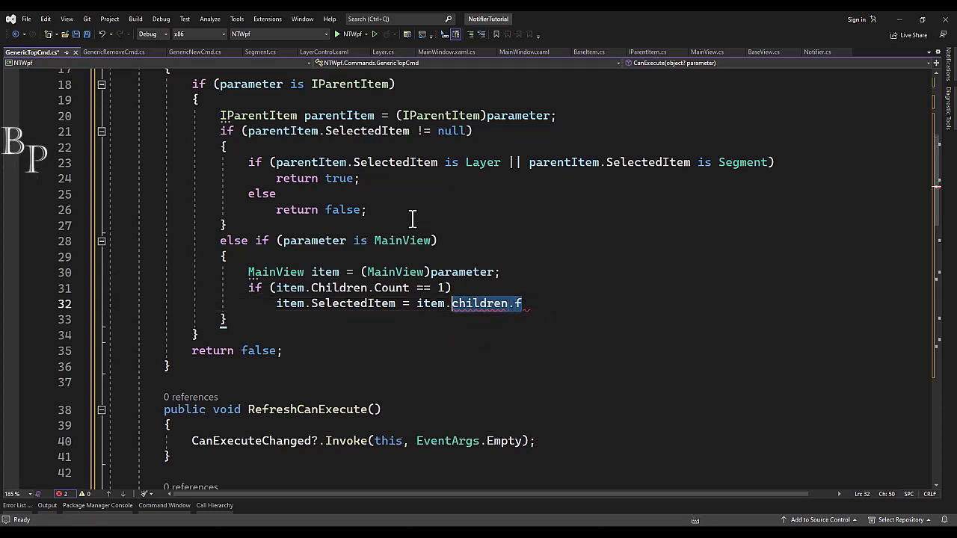
type("Children.F")
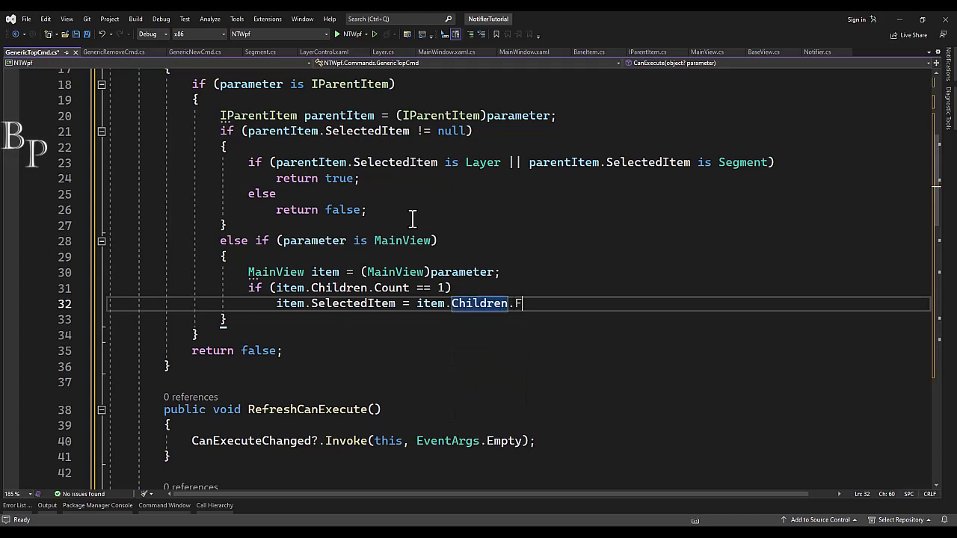
type("irst();")
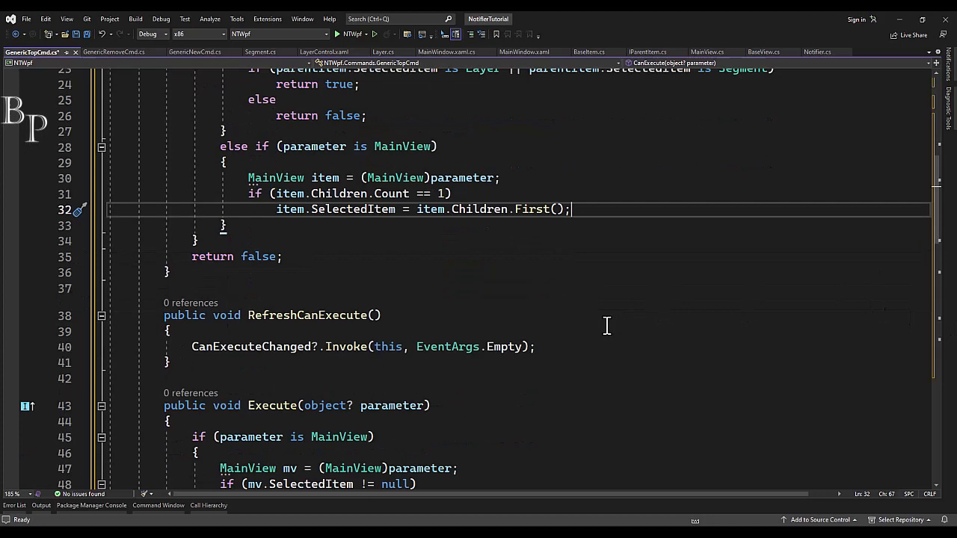
scroll("down", 3)
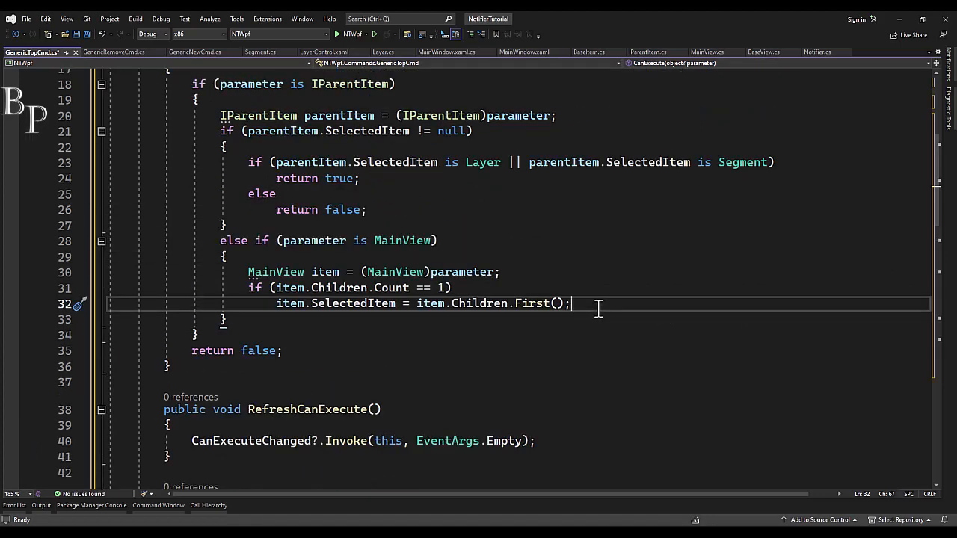
mouse_move(514, 329)
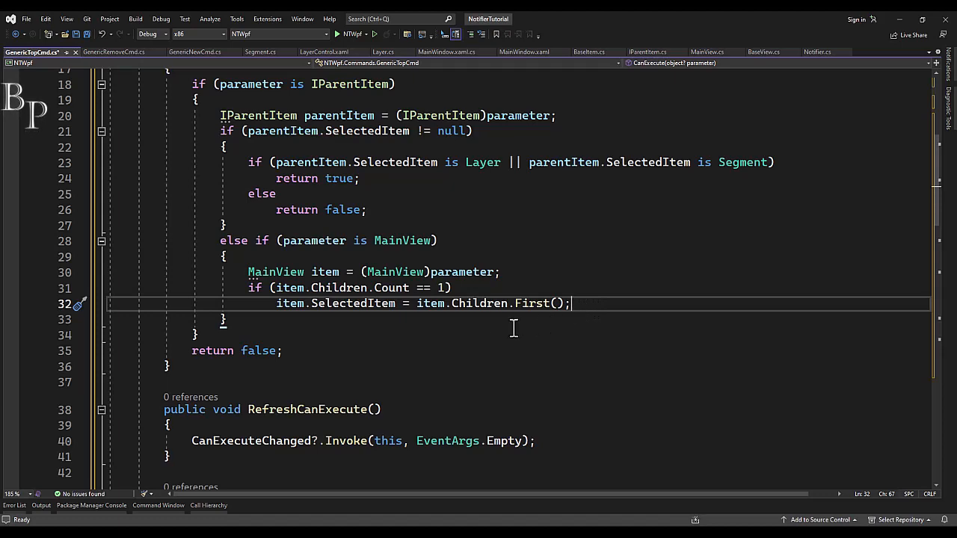
Step: Select and delete the copied body of GenericTopCmd's Execute method
scroll("down", 3)
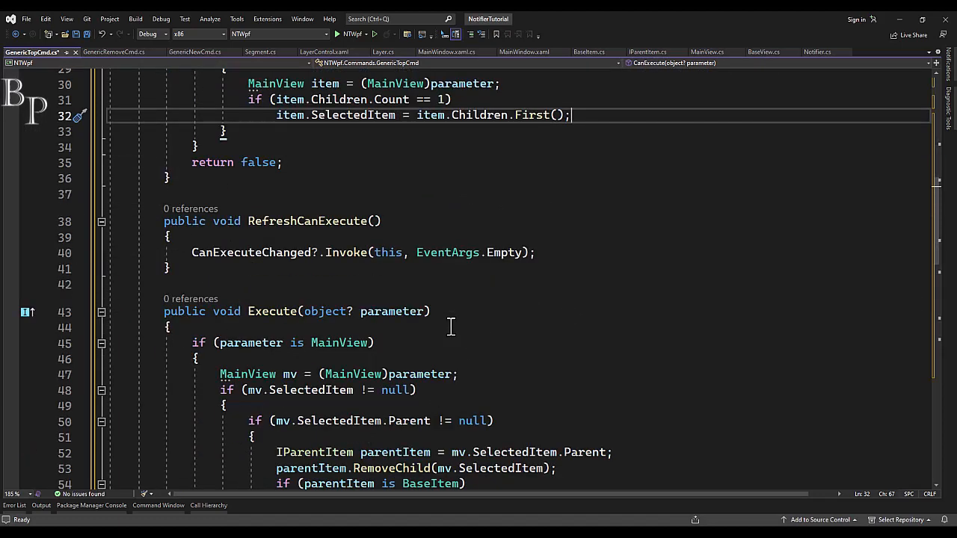
scroll("down", 3)
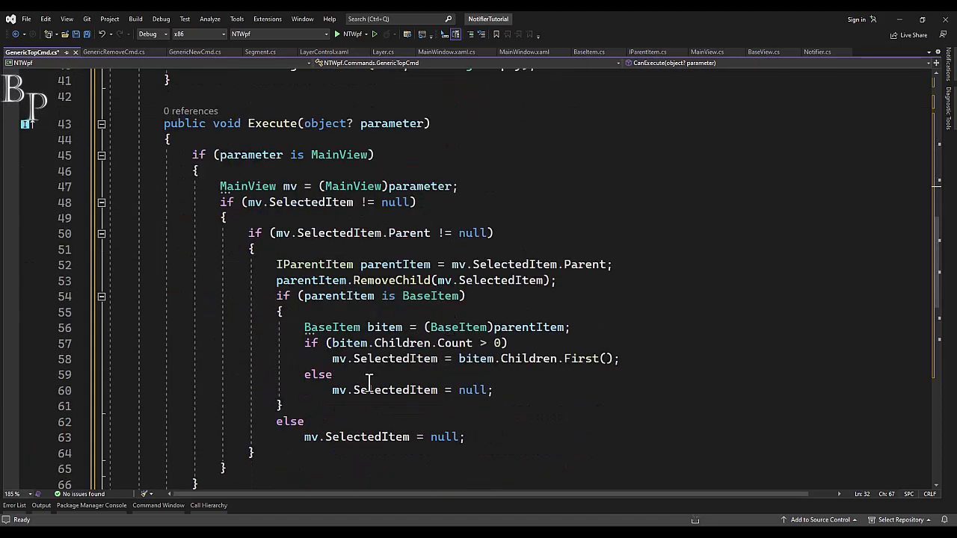
scroll("down", 3)
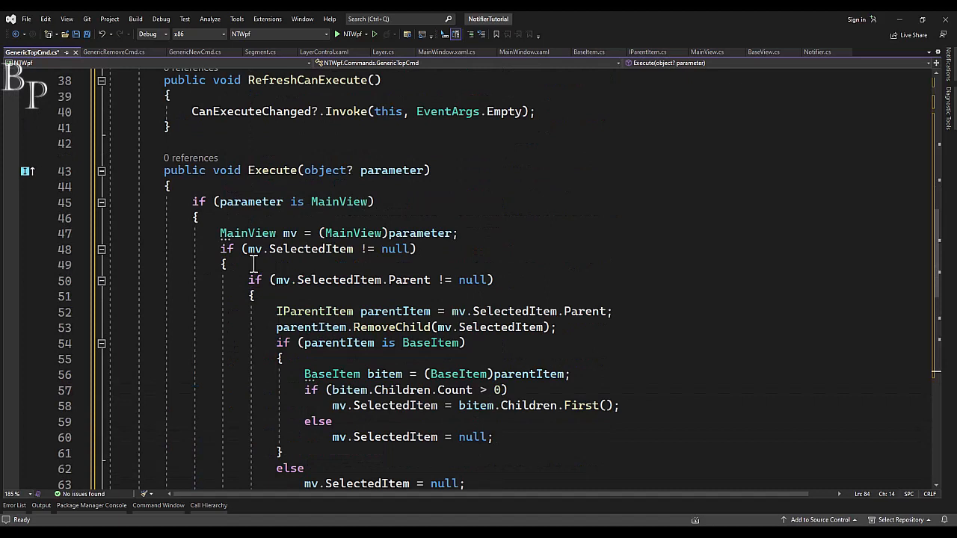
left_click_drag(191, 201, 471, 483)
type("if")
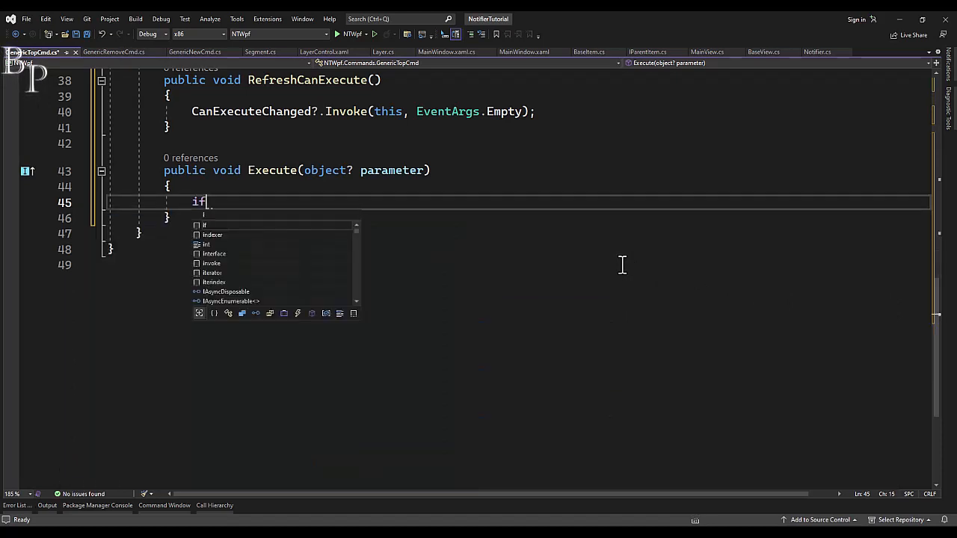
Step: In Execute, cast parameter to MainView and check that SelectedItem is not null
type("(parameter is")
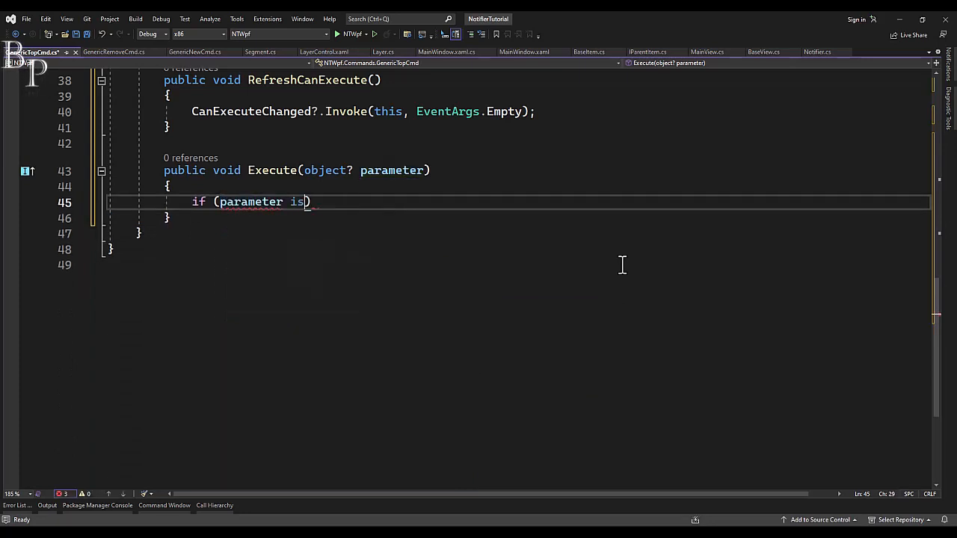
type("MainView")
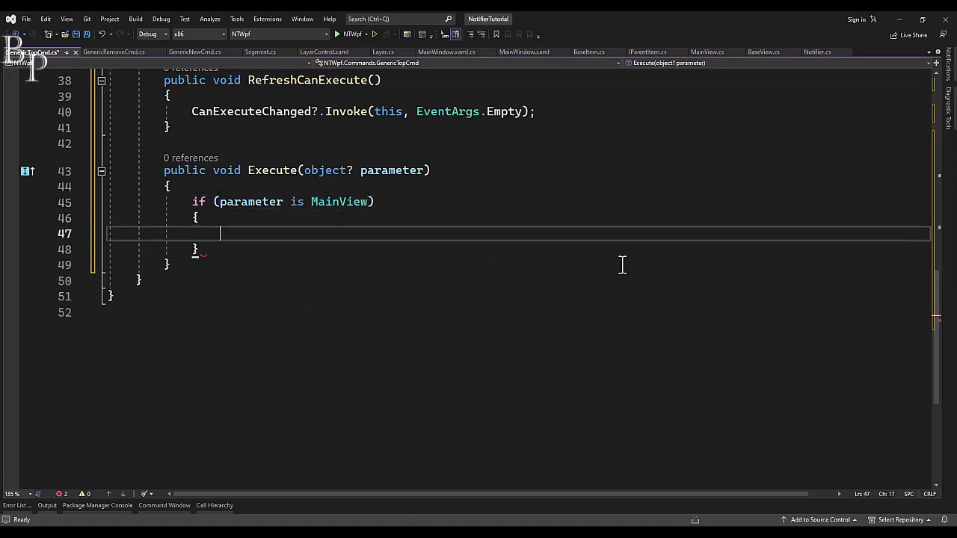
type("MainView item = (MainView)parameter;")
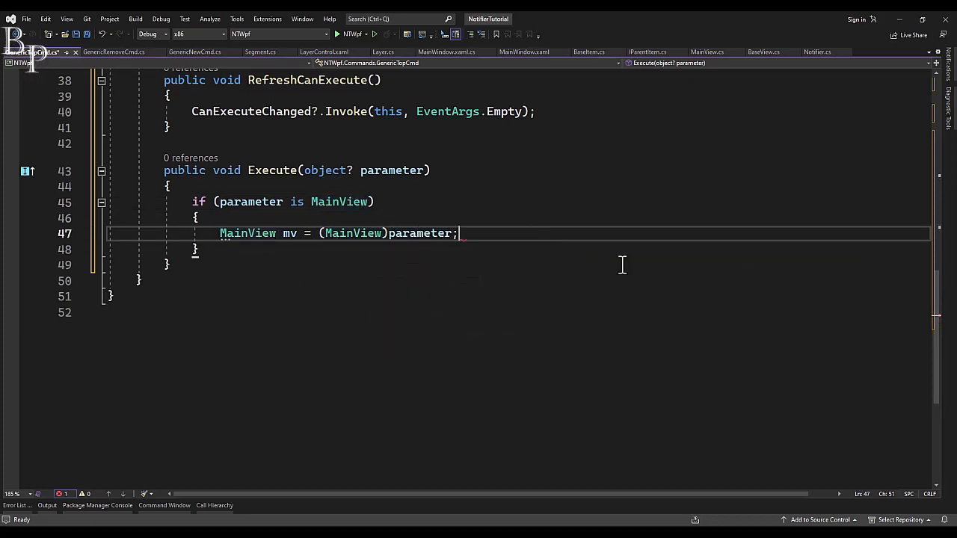
type("if (mv.SelectedItem != null)")
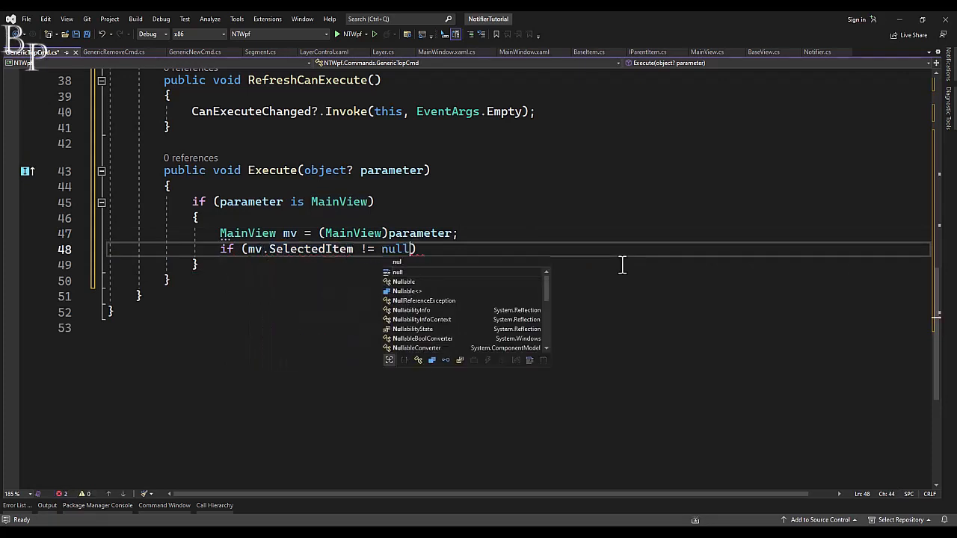
Step: Add a condition that SelectedItem is a BaseItem with a non-null Parent
type("if (mv.SelectedItem is BaseItem")
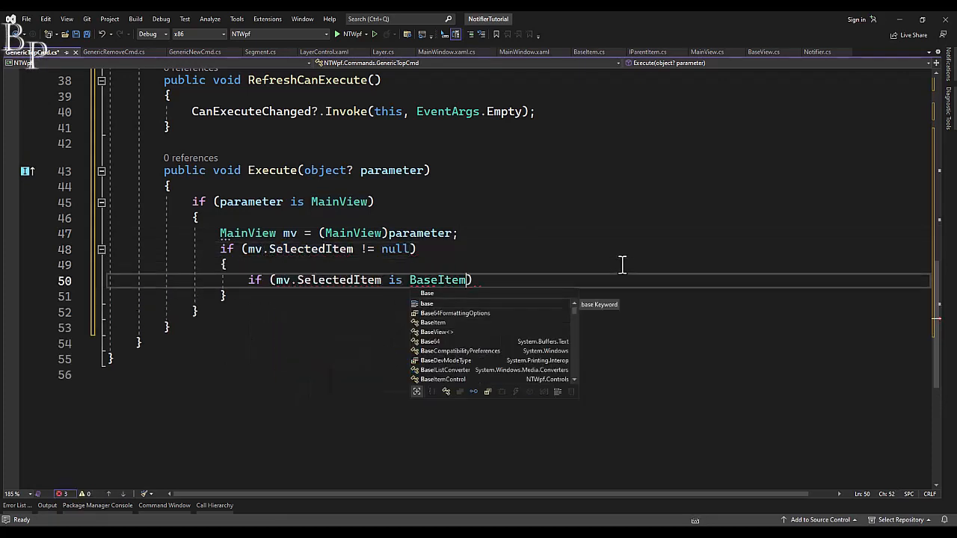
type("&&")
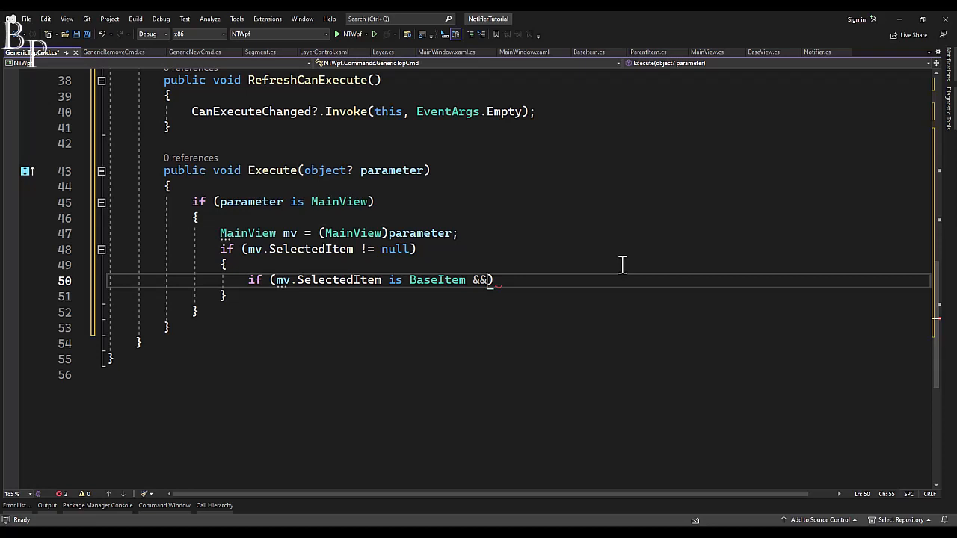
type("mv.SelectedItem")
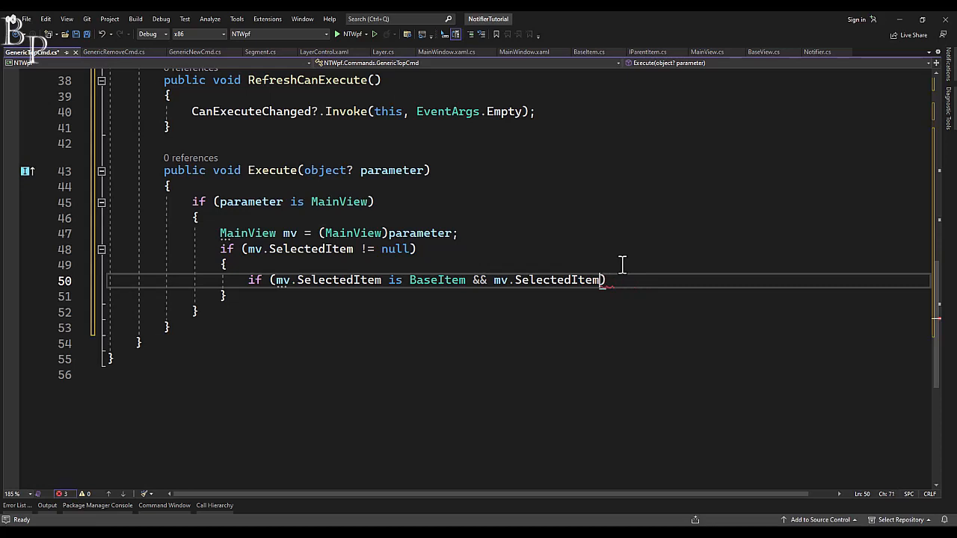
type(".Parent")
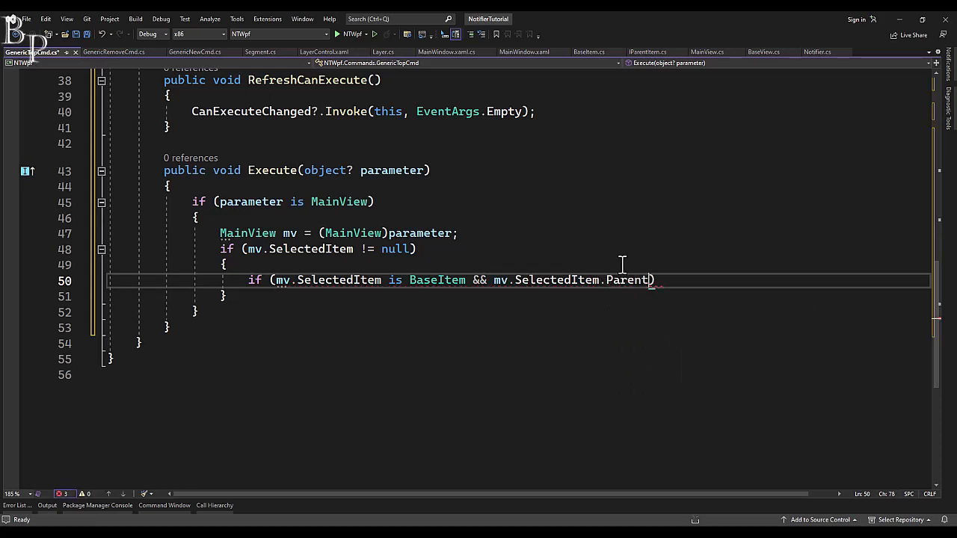
type("!= null")
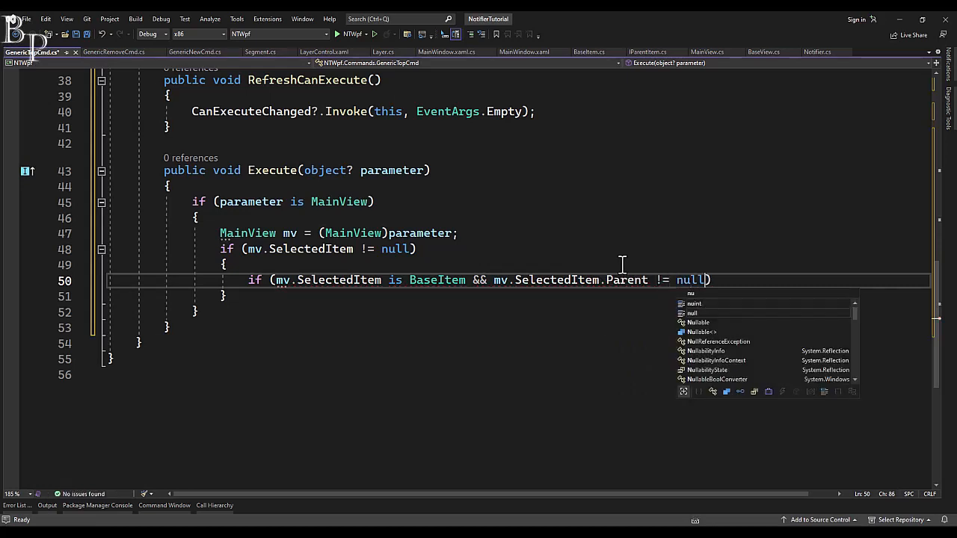
key("enter")
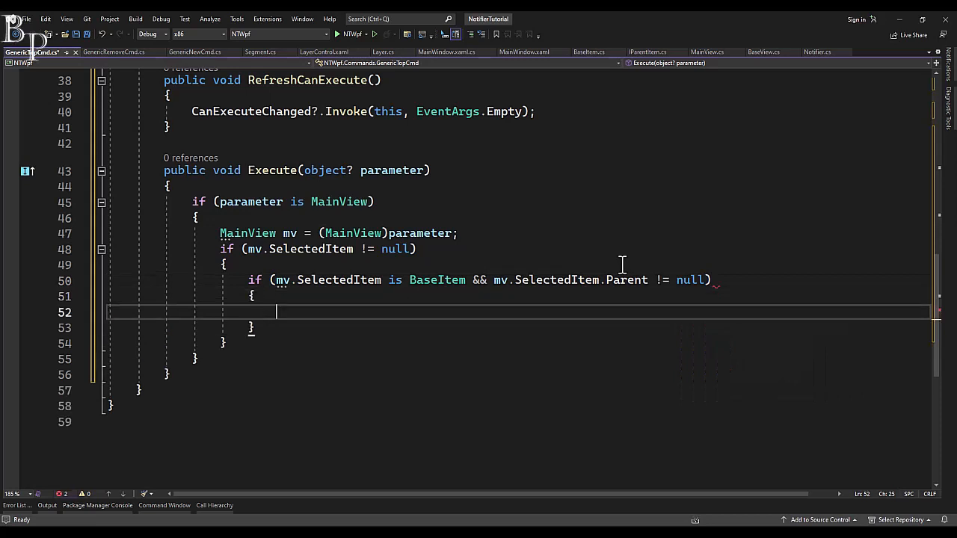
Step: Store the selected item, call Parent.MoveTop on it, and reassign mv.SelectedItem
type("BaseI")
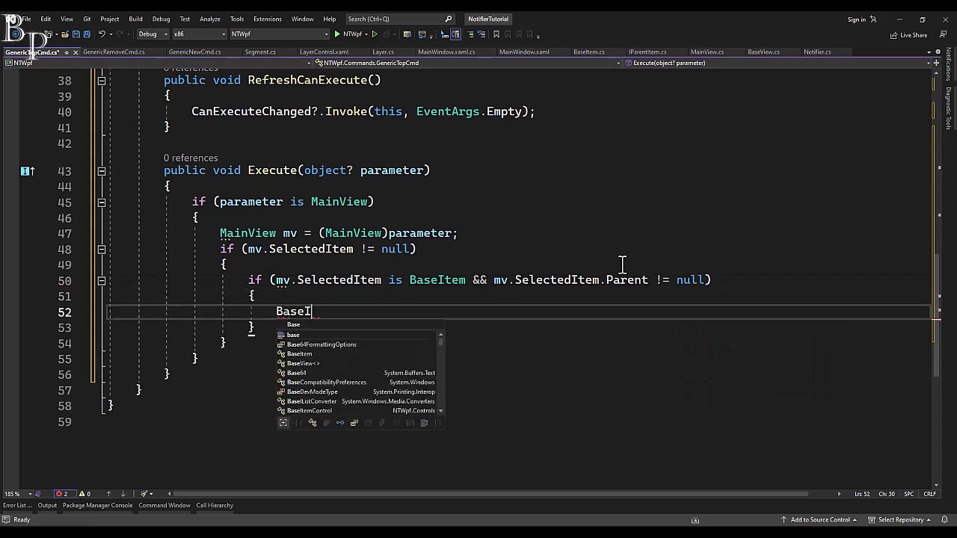
type("tem selectedIte")
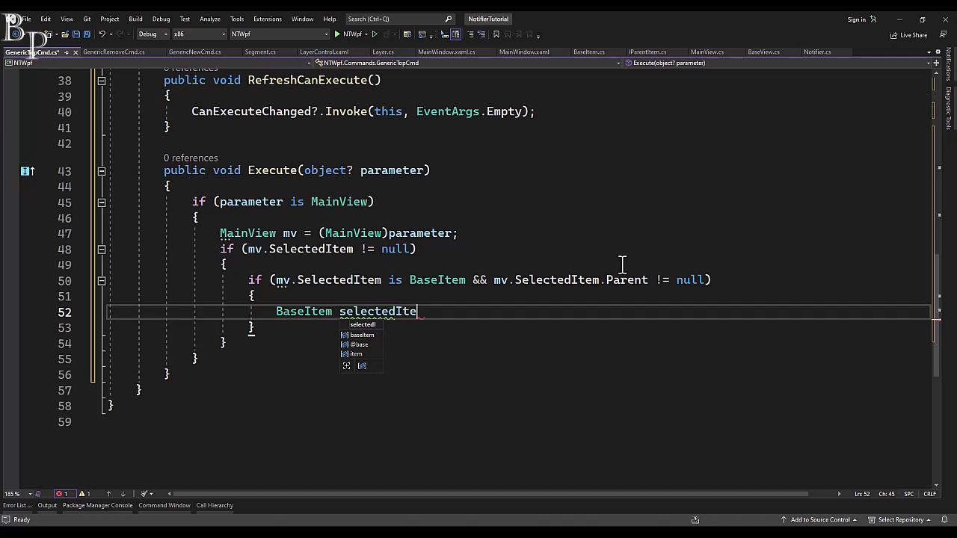
type("= mv.SelectedItem;")
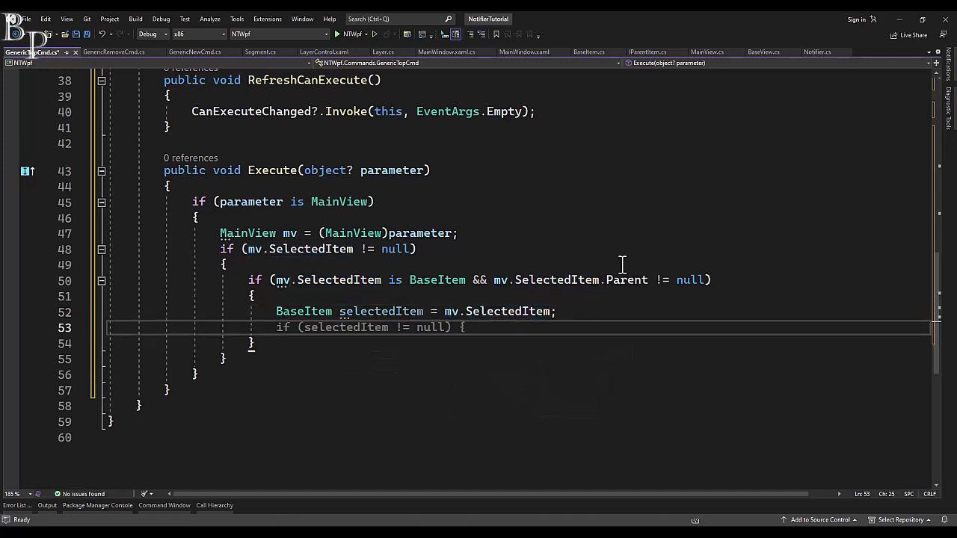
type("mv.SelectedItem.Parent")
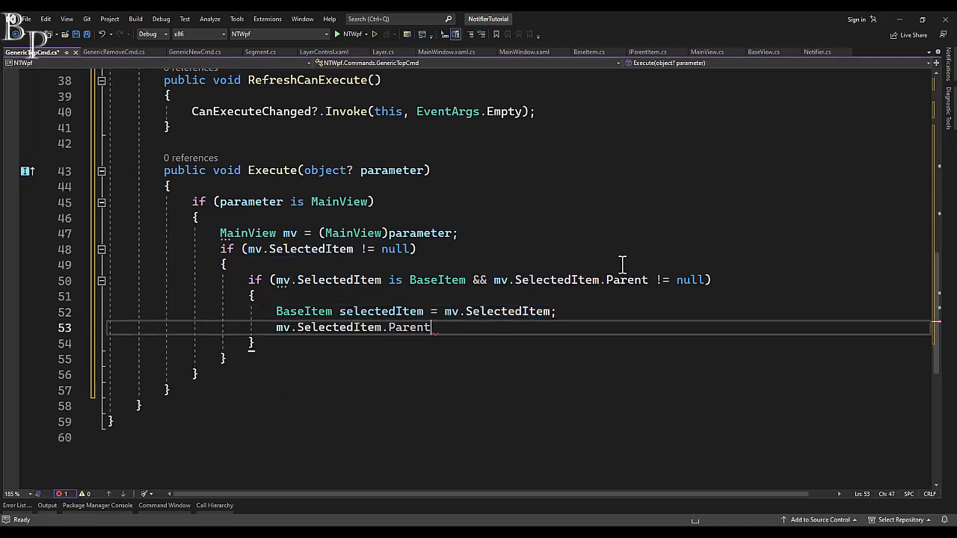
type(".MoveTop(mv.selectedItem);")
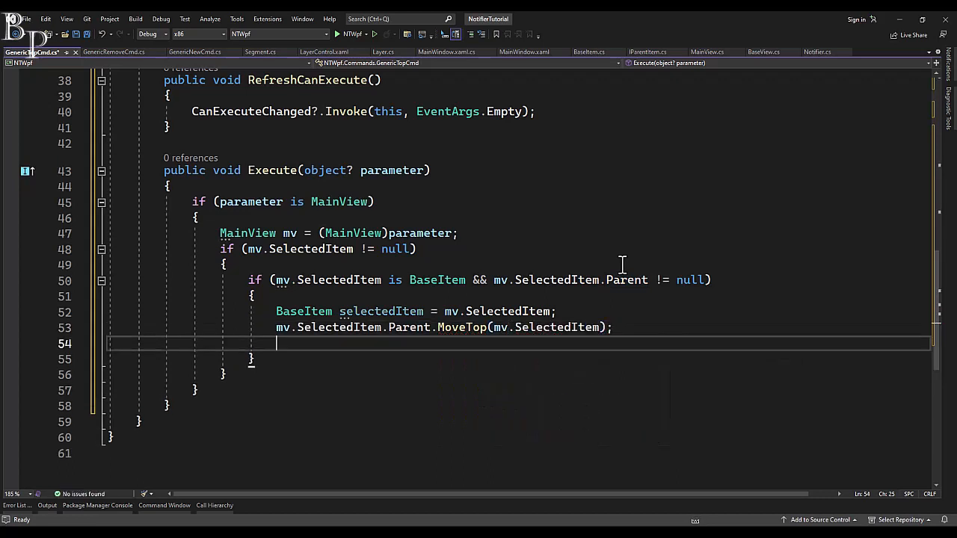
type("mv")
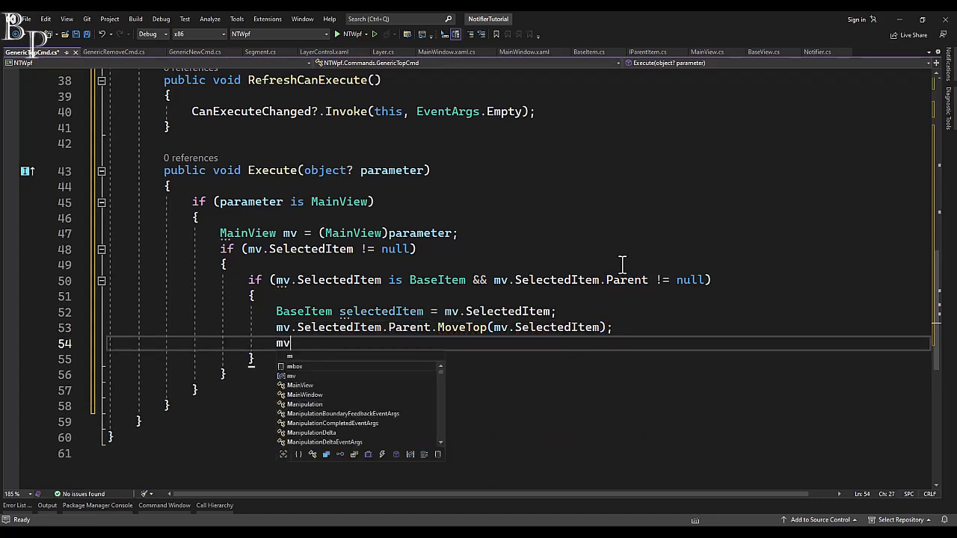
type(".SelectedItem = selectedItem;")
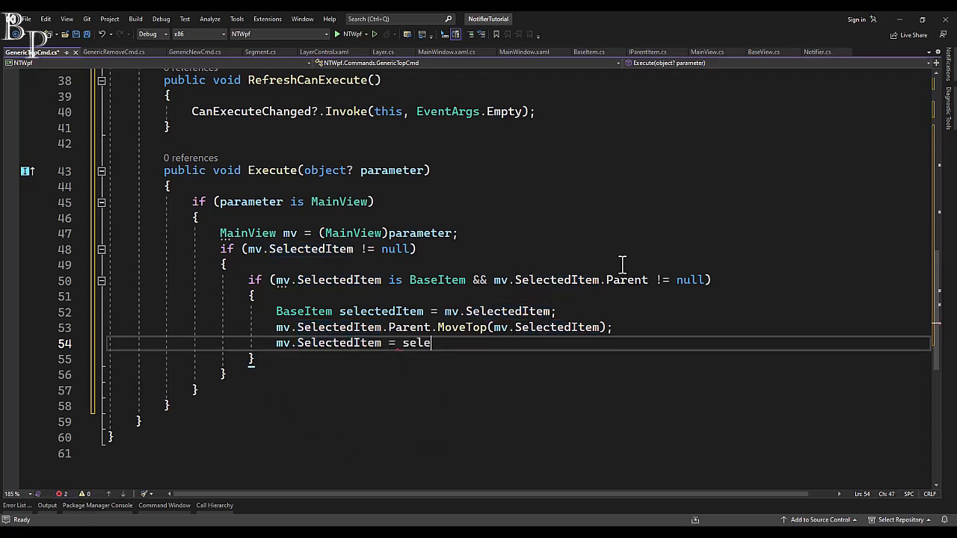
type("ctedItem")
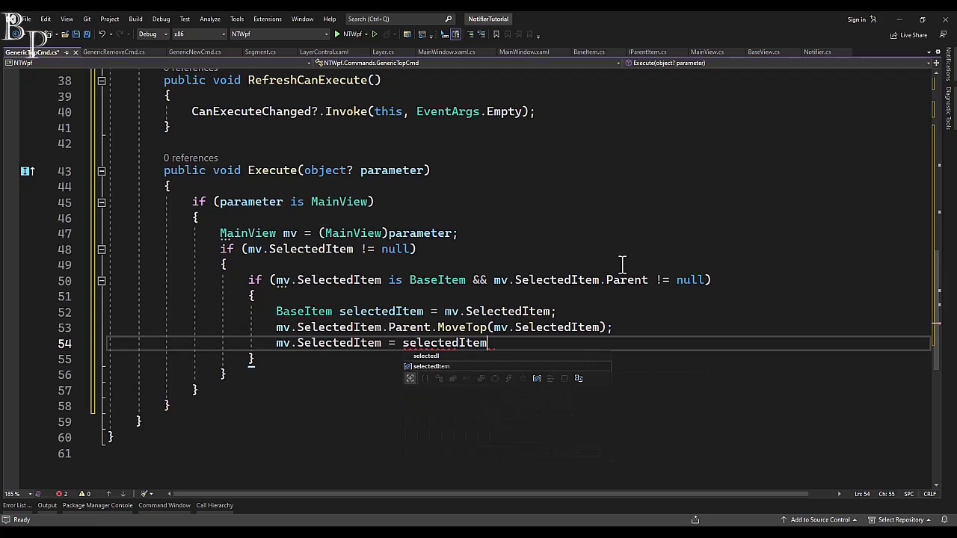
type(";")
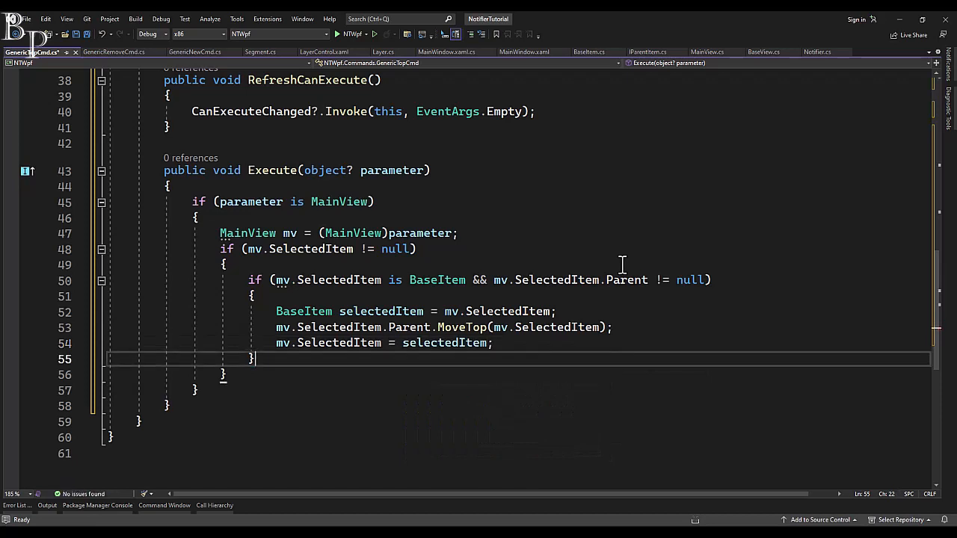
left_click(394, 311)
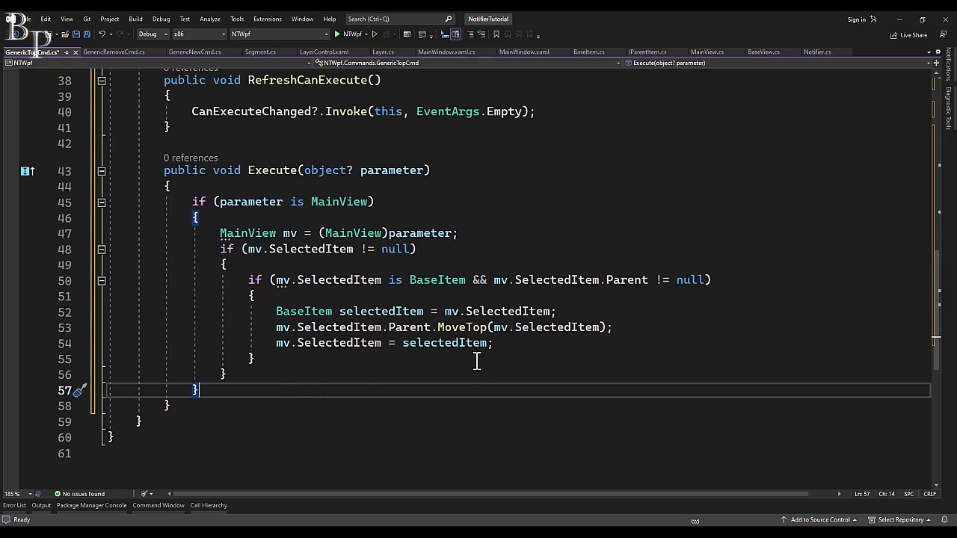
Step: Add an 'else if (parameter is IParentItem)' branch calling item.MoveTop(item.SelectedItem), then go to MainView.cs
type("else if ()")
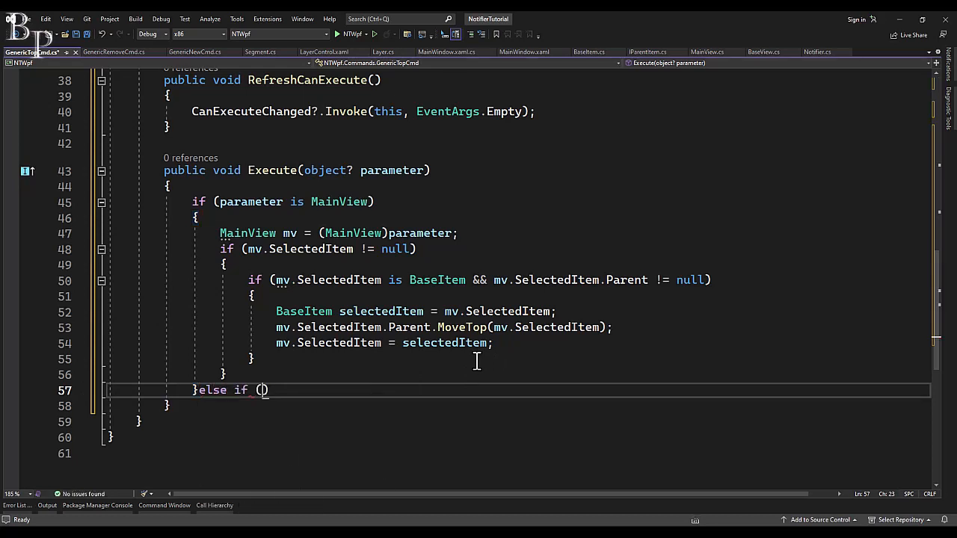
type("parameter is")
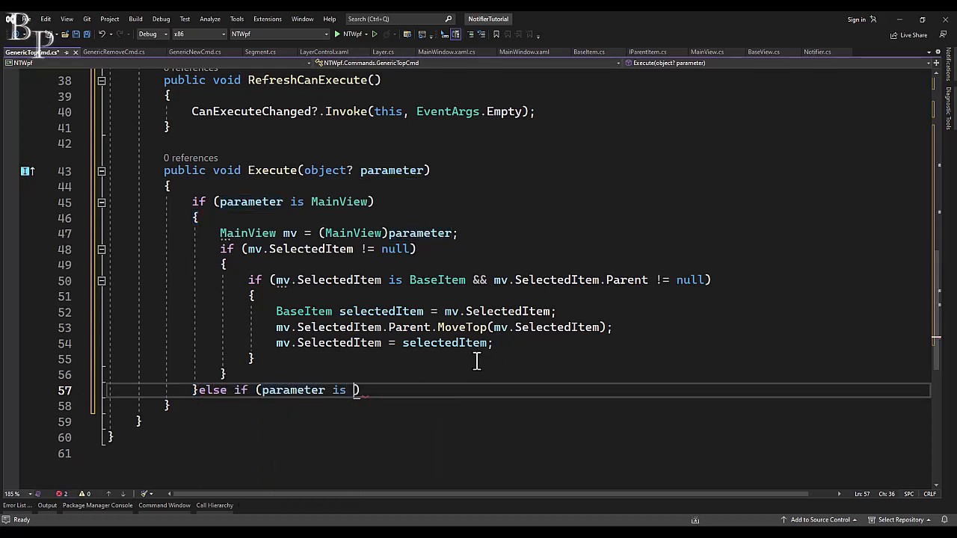
type("IParentItem")
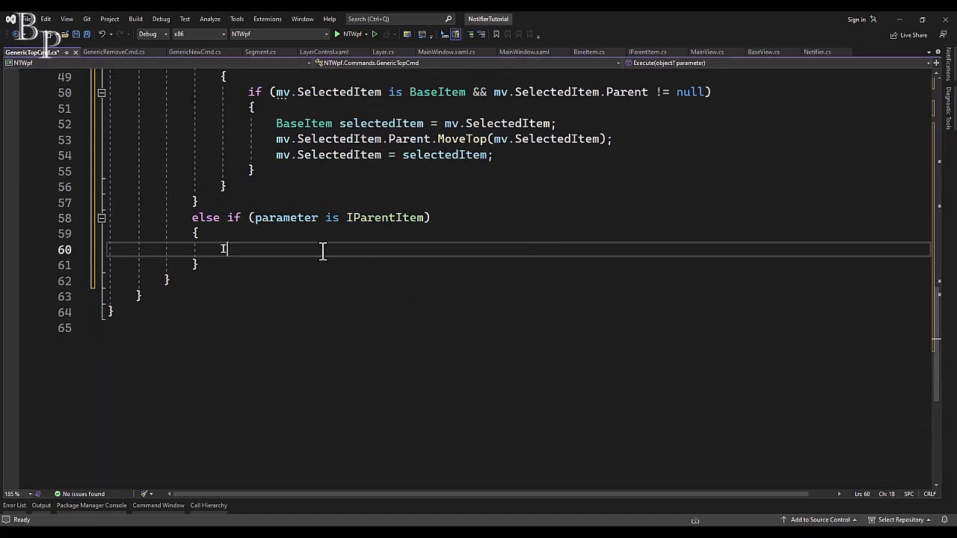
type("IParentItem item = (IParentItem)parameter;")
type("BaseItem")
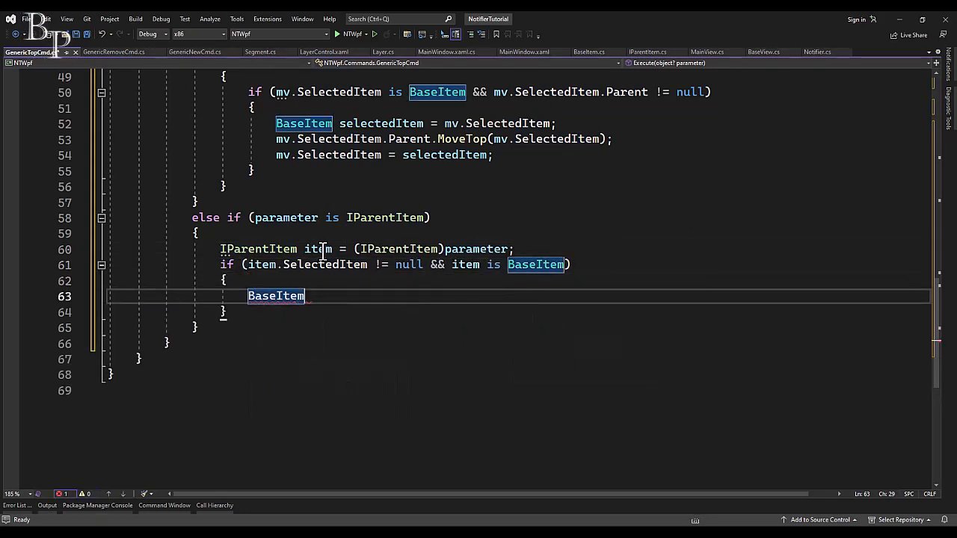
type("selectedItem =")
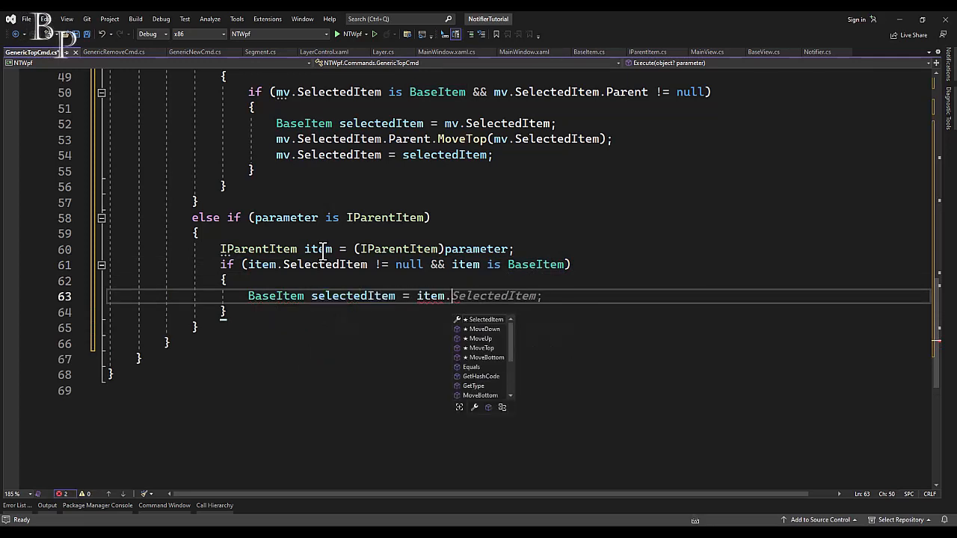
type("item.MoveTop(")
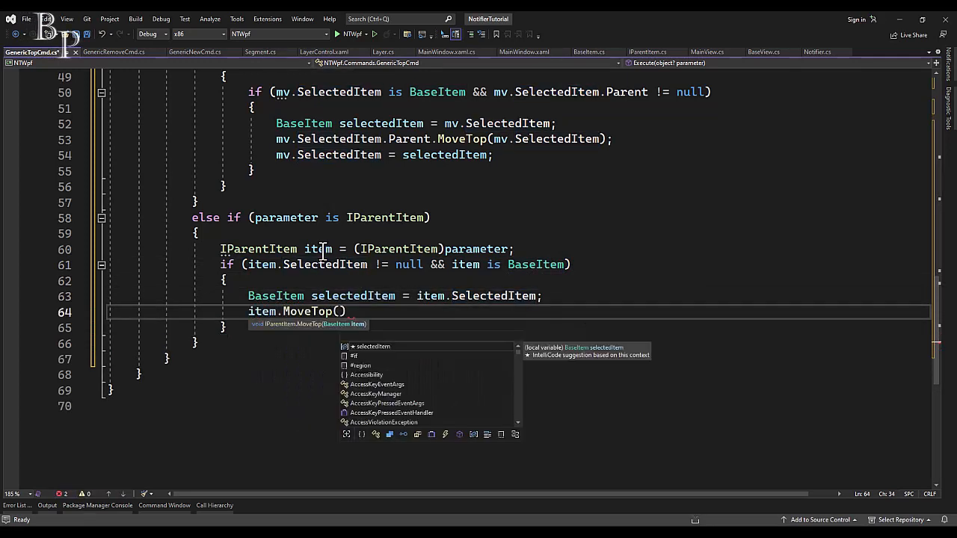
type("item.SelectedItem);")
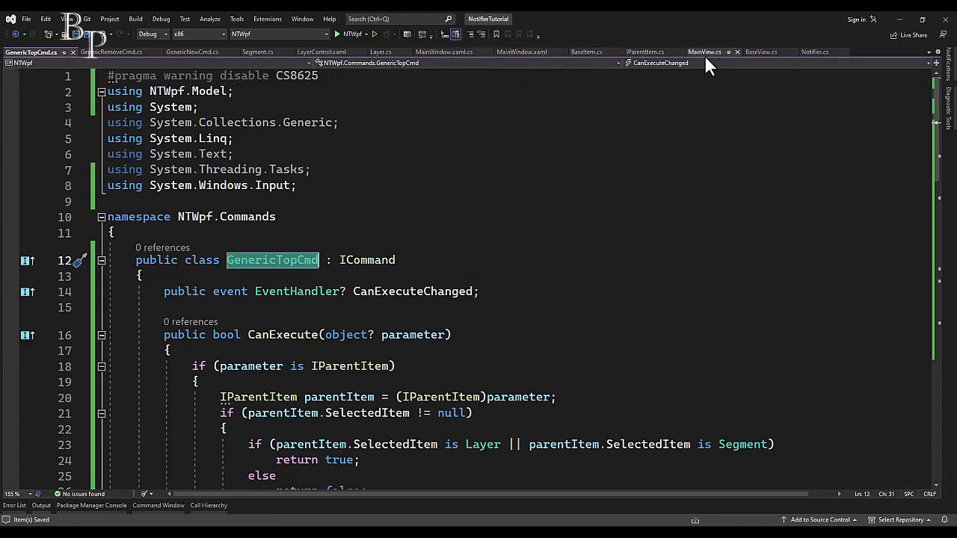
left_click(705, 51)
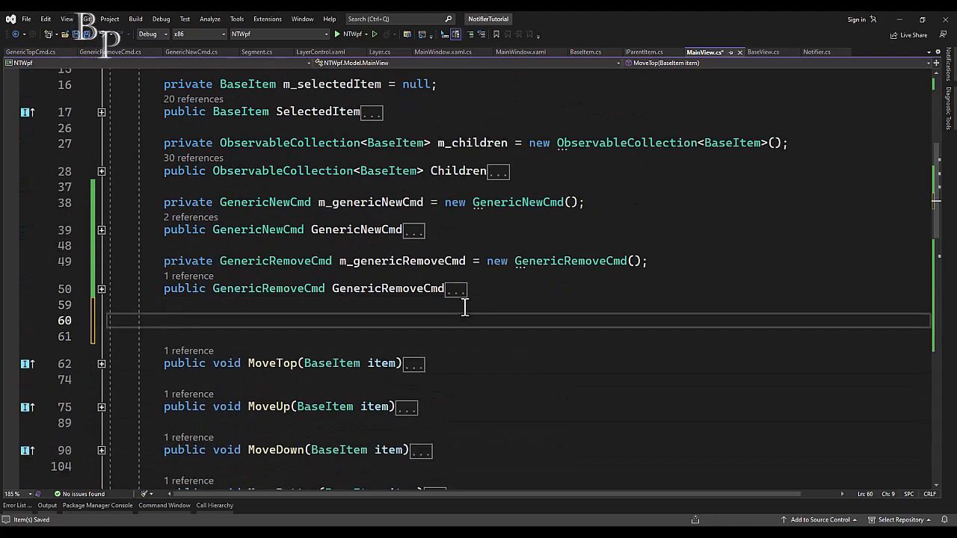
Step: Declare a private m_genericTopCmd field initialised with new GenericTopCmd()
type("pri")
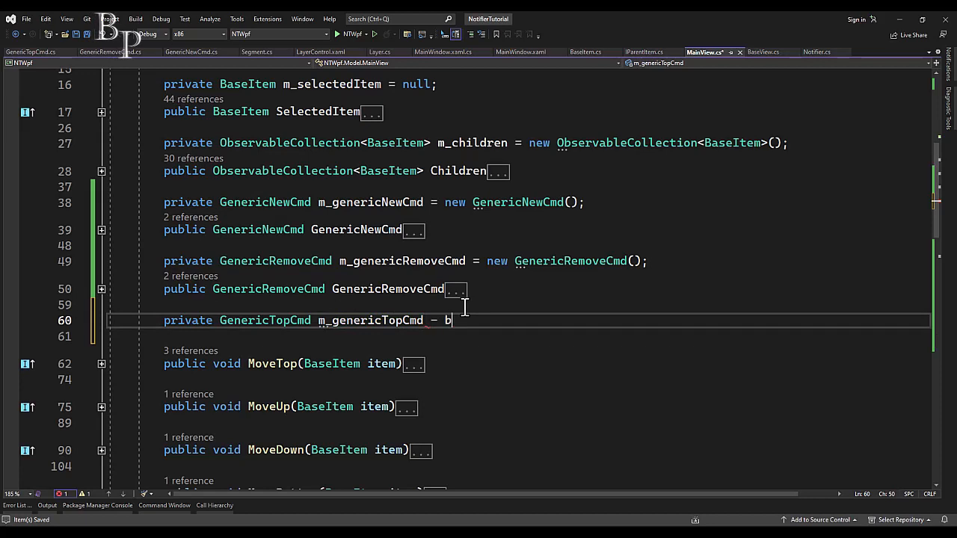
key("Backspace")
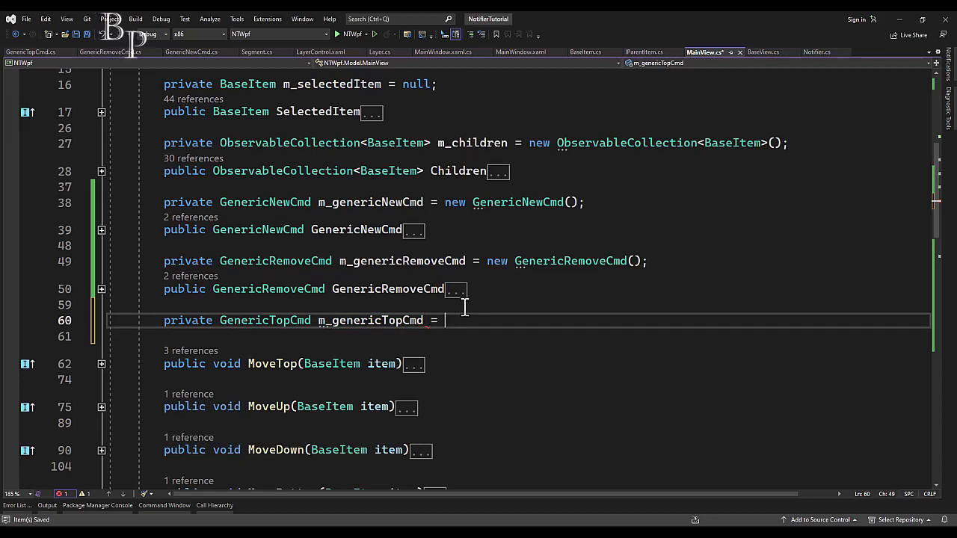
type("new GenericTopCmd();")
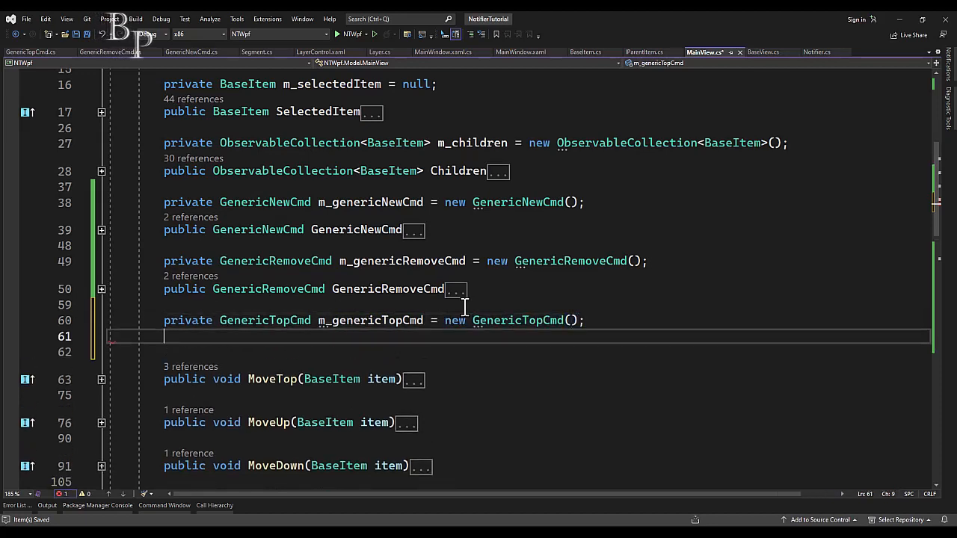
Step: Add a public GenericTopCmd property whose setter calls OnPropertyChanged(nameof(GenericTopCmd))
type("p")
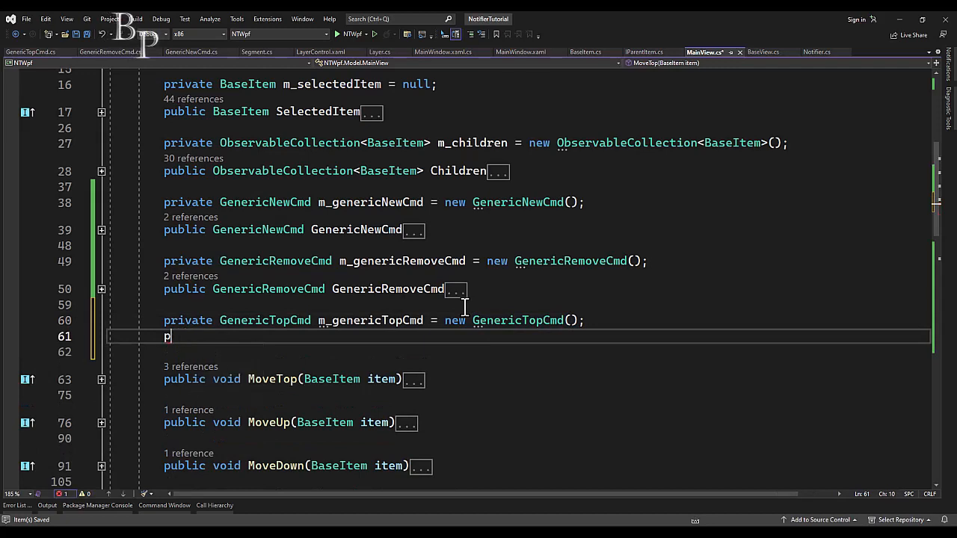
type("ublic GenericTopCmd GenericTopCmd")
type("get")
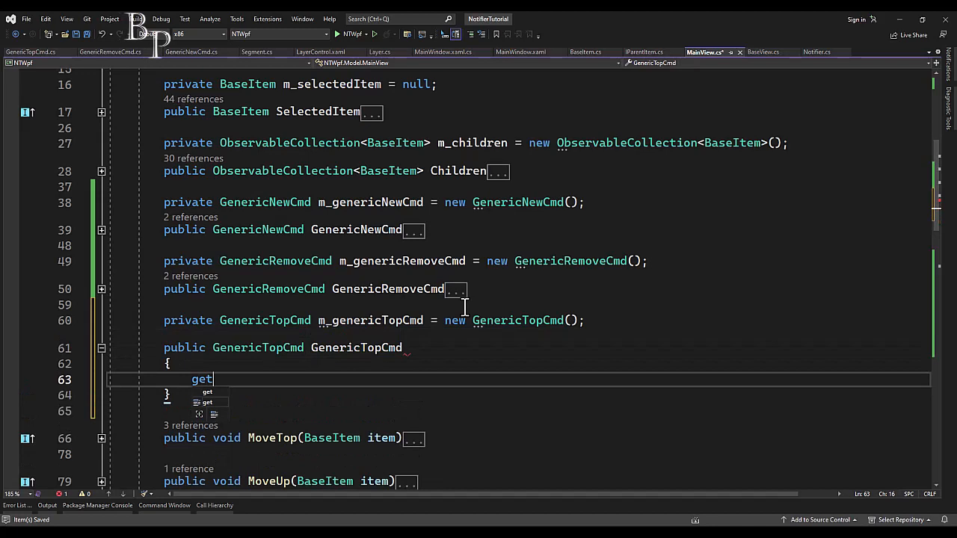
type("{ return m_genericTopCmd;")
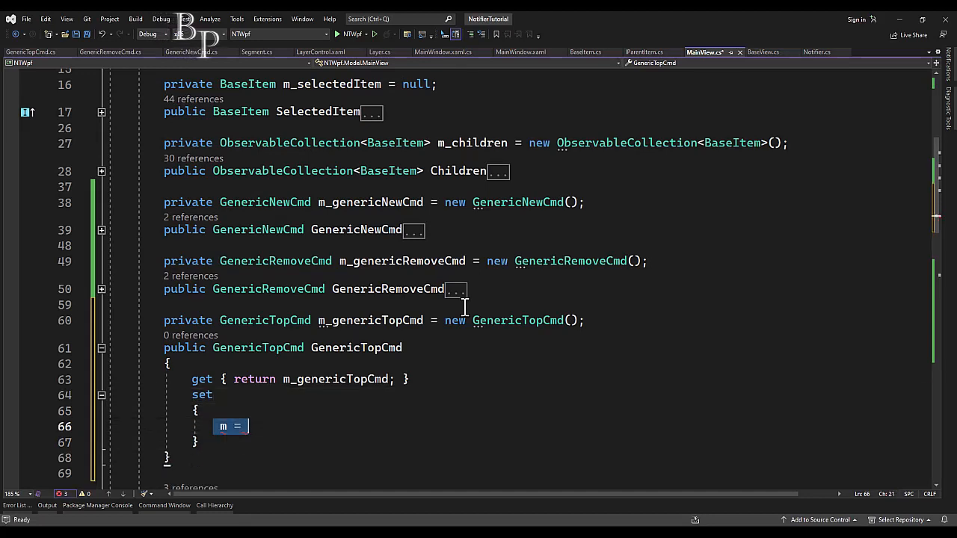
type("_genericTopCmd")
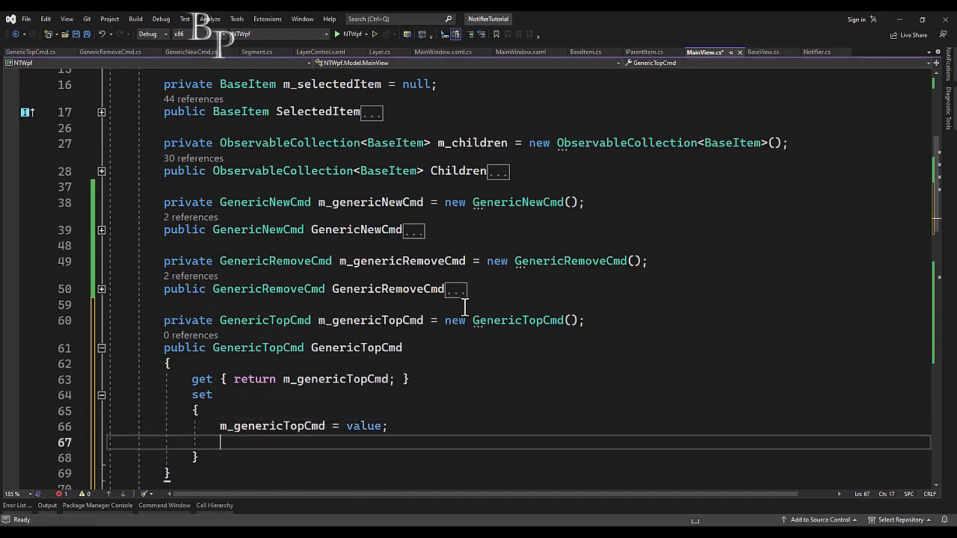
type("OnPropertyChanged(nameof(GenericTopCmd));")
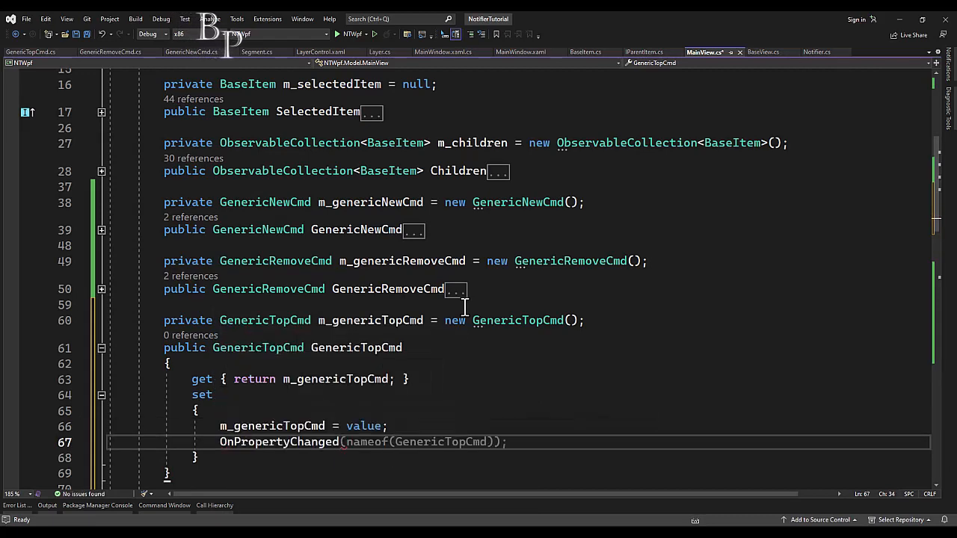
double_click(439, 443)
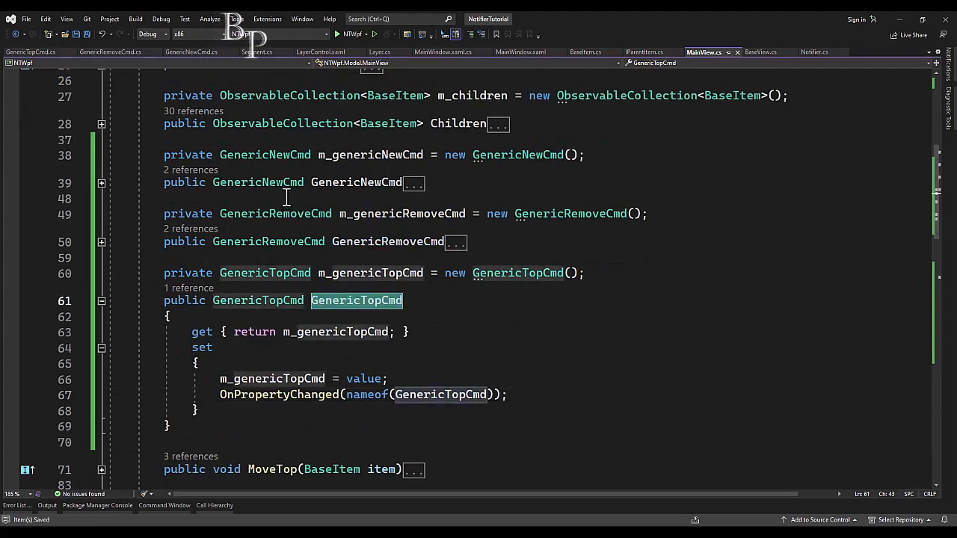
Step: Make the third button itemTop with Content "T", bound to GenericTopCmd, and save
left_click(533, 51)
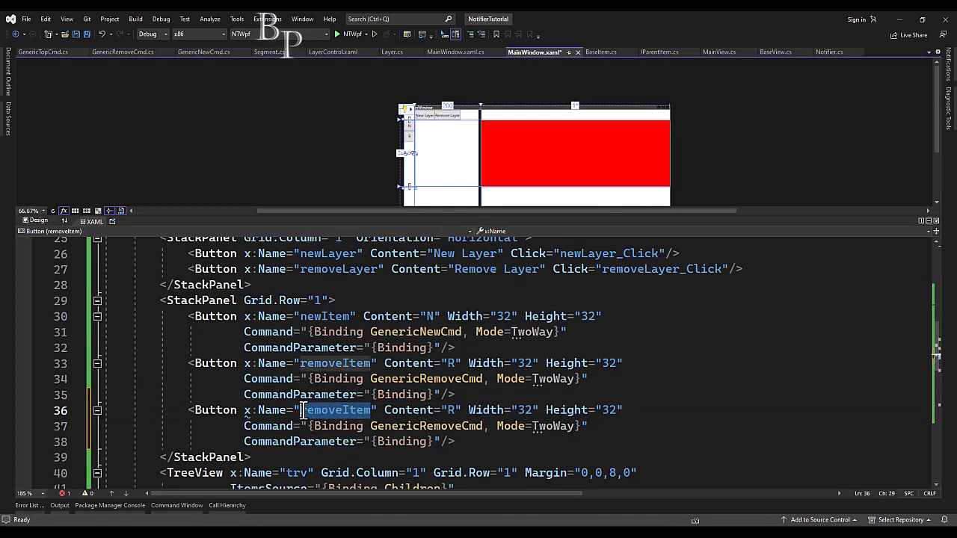
type("item")
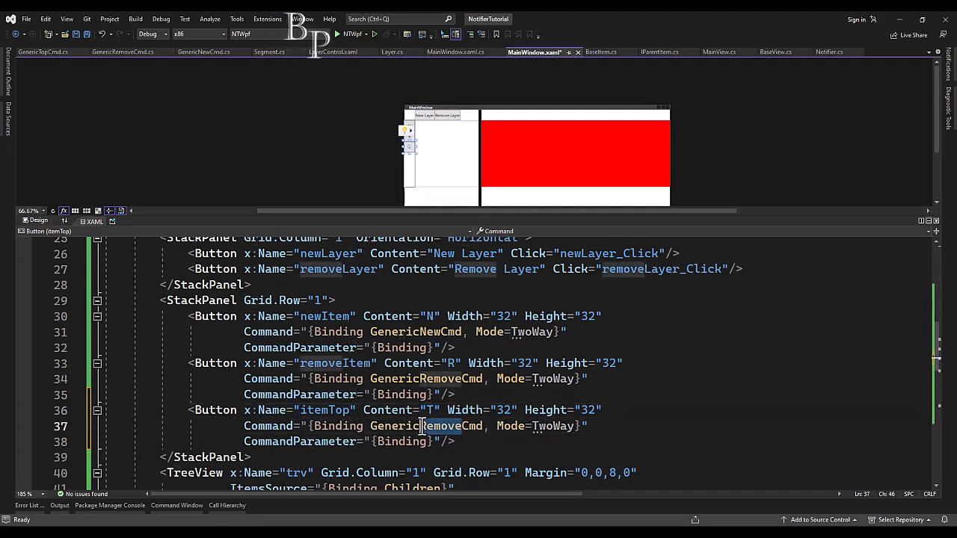
type("GenericTopCmd,")
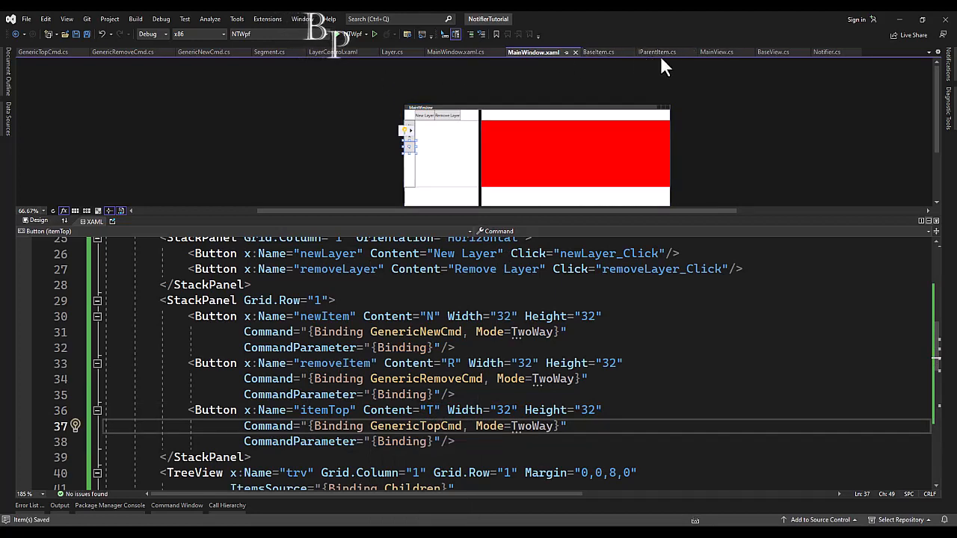
mouse_move(716, 52)
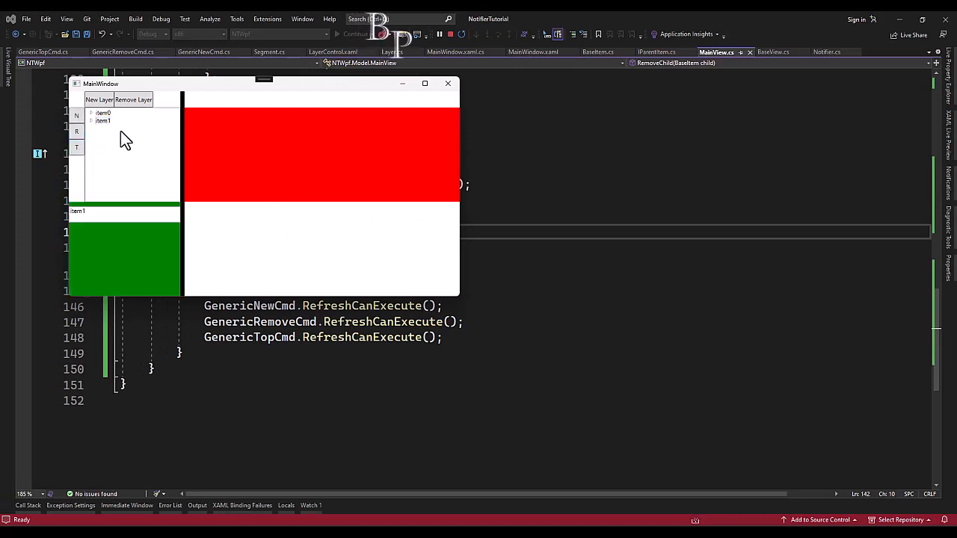
Step: In the running NTWpf app, expand and select item1 in the tree, then return to the editor
left_click(92, 121)
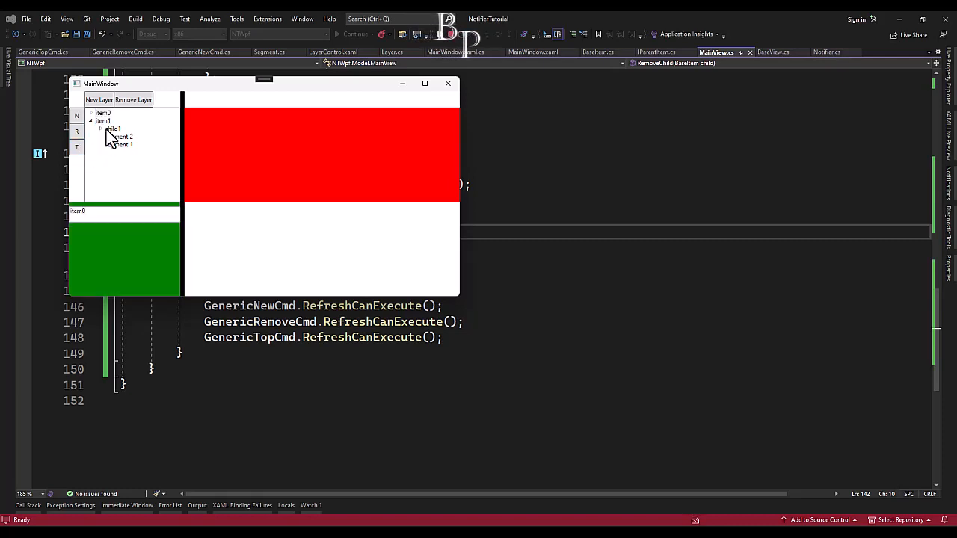
left_click(102, 120)
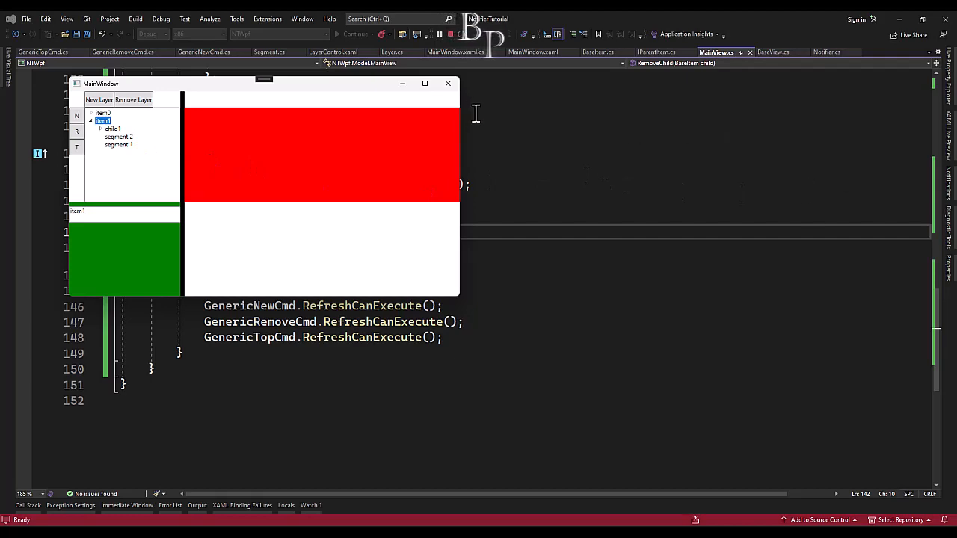
left_click(43, 52)
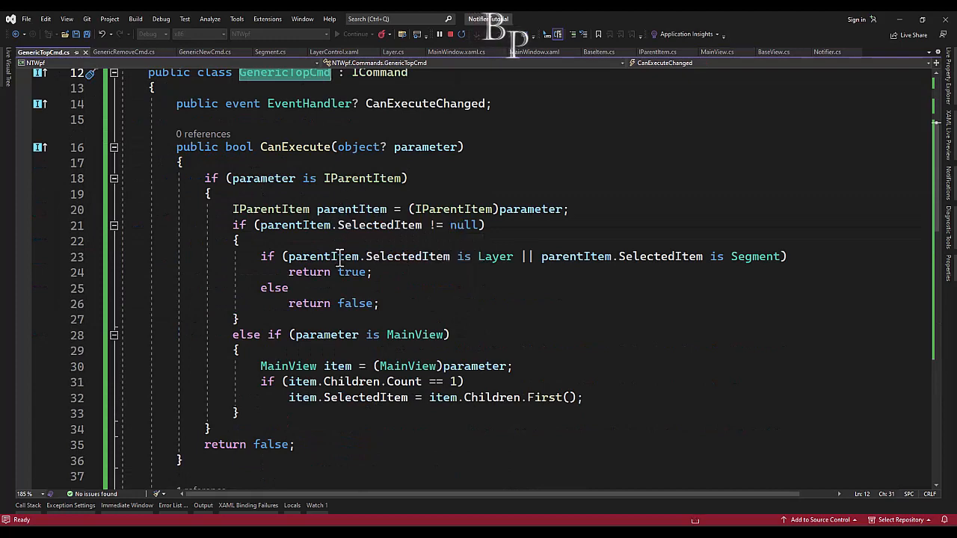
Step: Review MainView.cs, then switch to MainWindow.xaml.cs where item0 and item1 are created
scroll("down", 3)
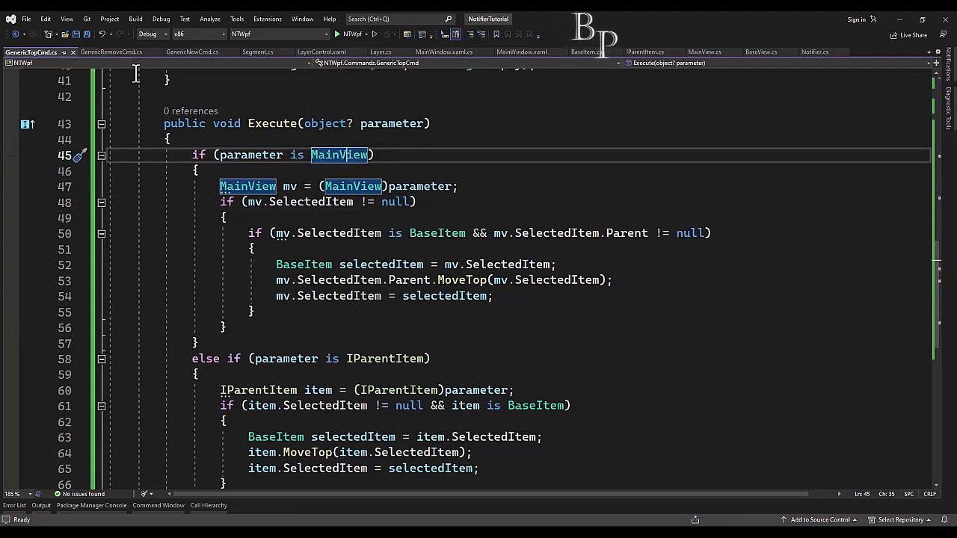
left_click(703, 52)
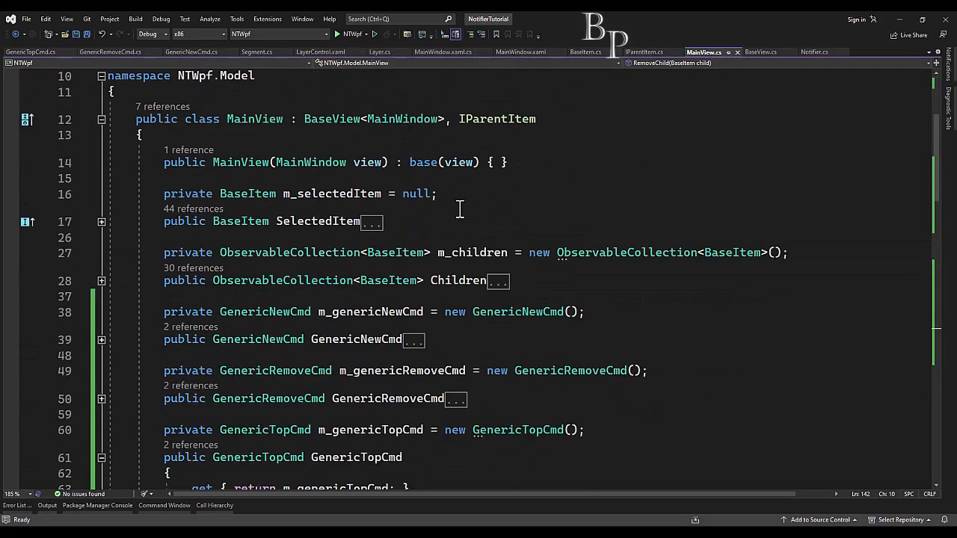
left_click(442, 52)
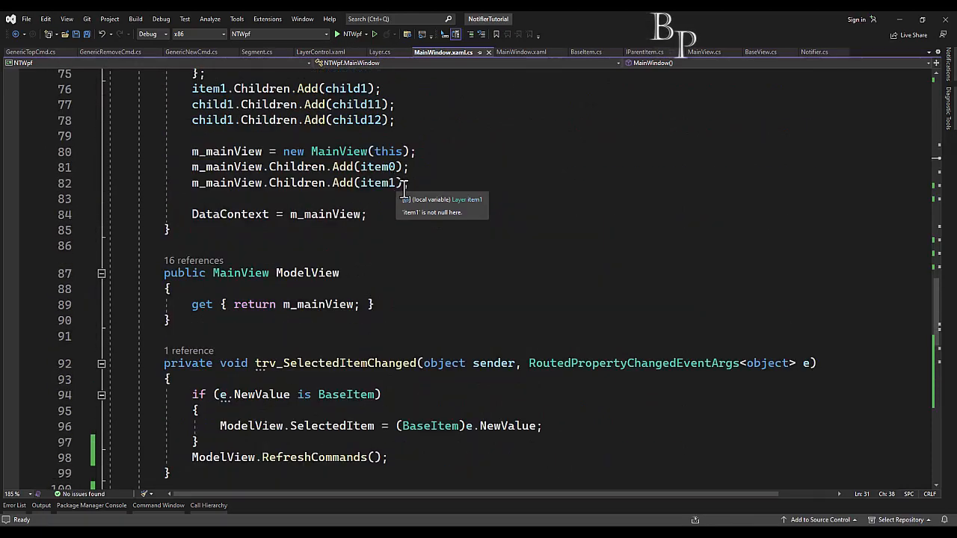
Step: Go to the definition of NewChild in MainView
scroll("down", 3)
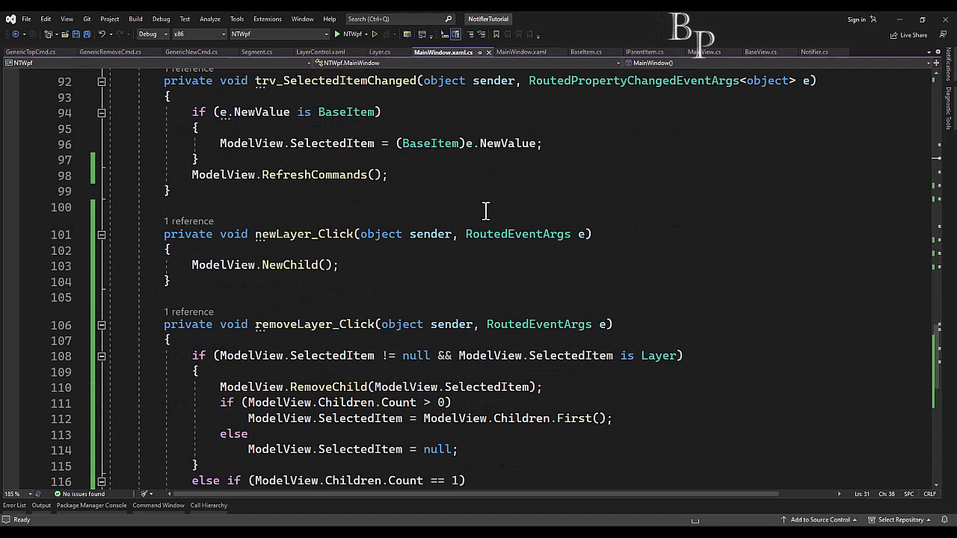
right_click(290, 218)
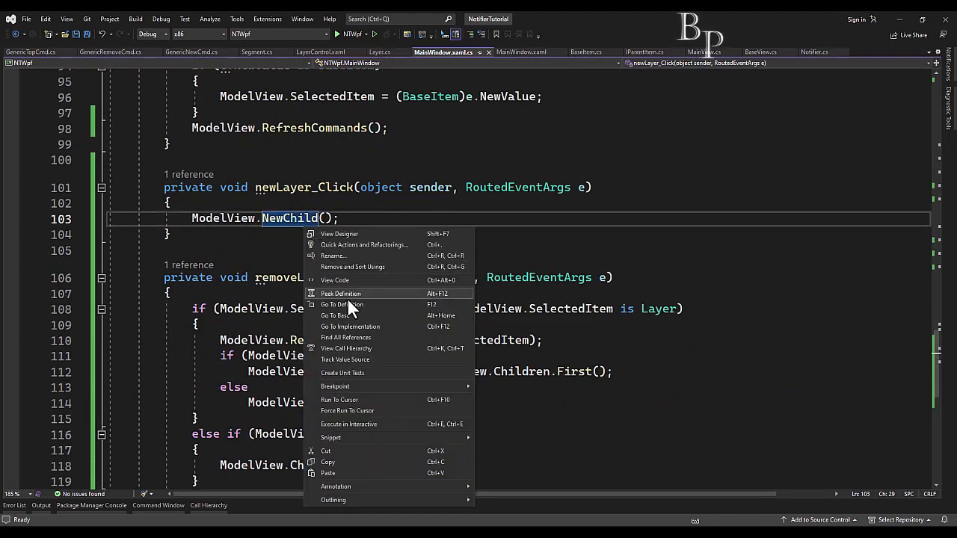
left_click(341, 305)
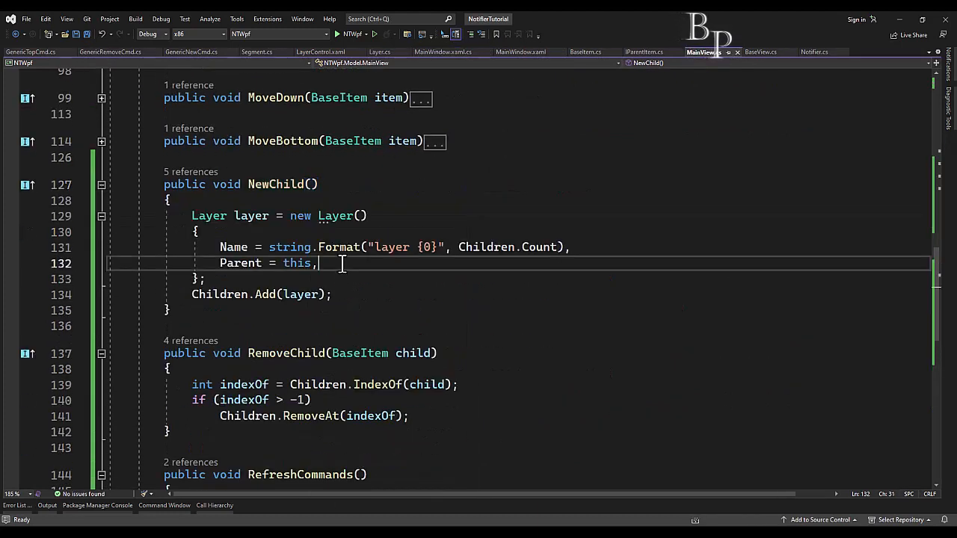
scroll("down", 3)
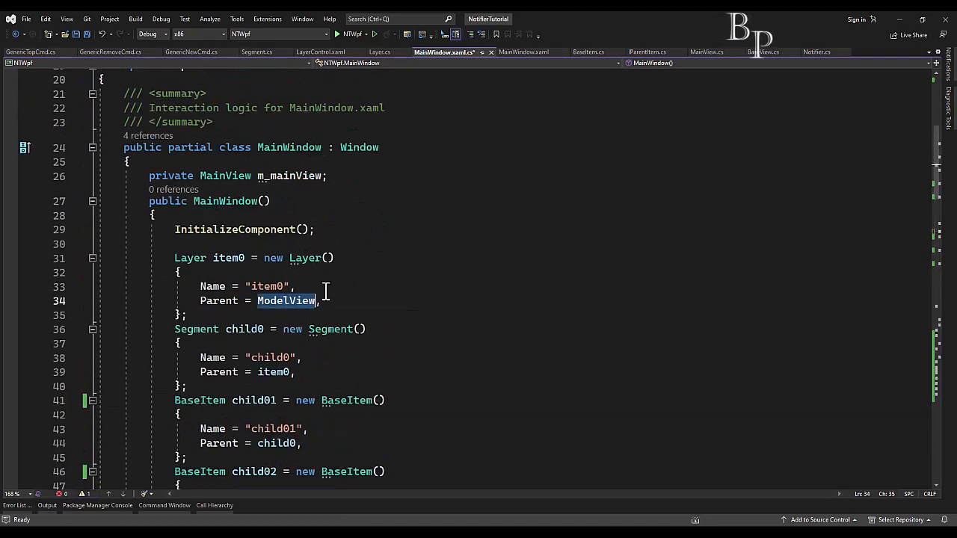
Step: Replace ModelView with m_mainView as Parent for item0 and item1
type("m_mainView")
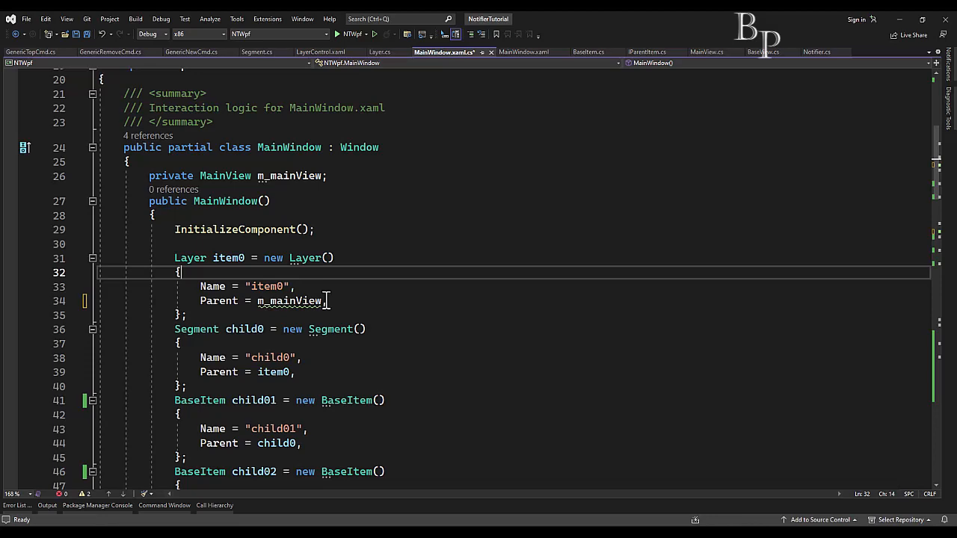
mouse_move(295, 301)
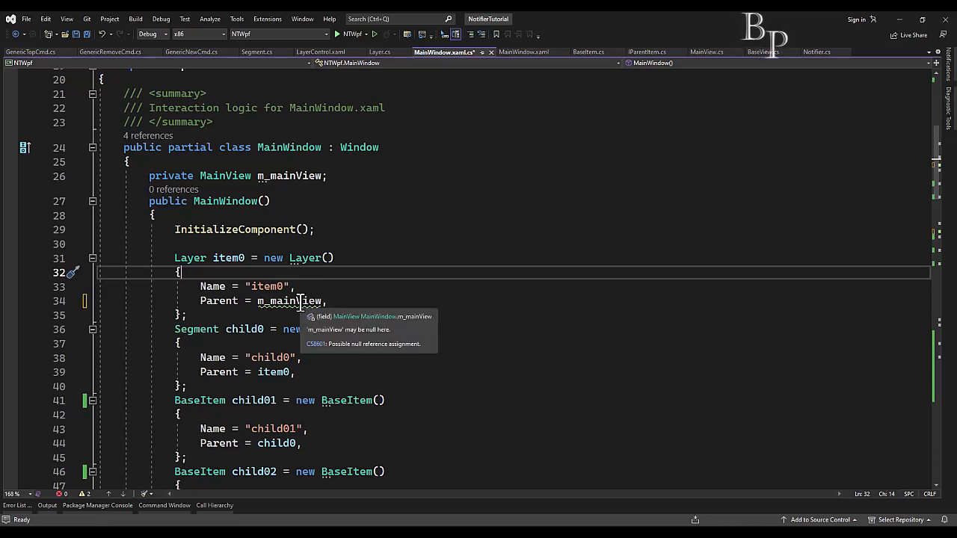
scroll("down", 3)
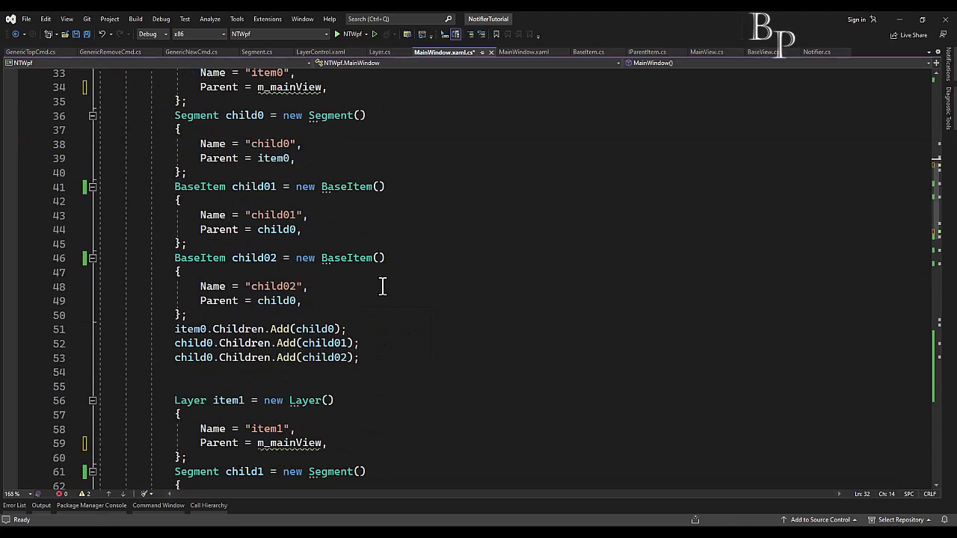
scroll("down", 3)
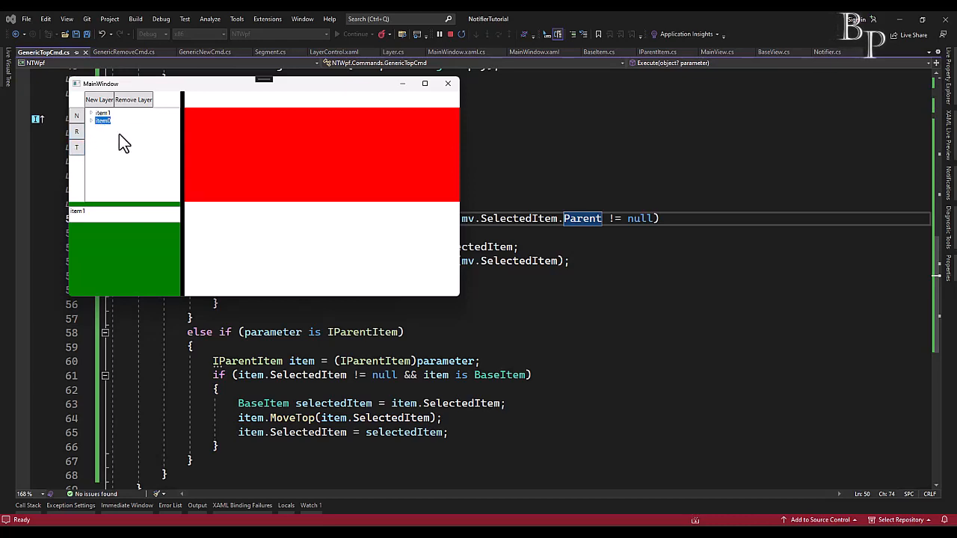
Step: Select item0 in the running app and move it above item1 with T
left_click(103, 121)
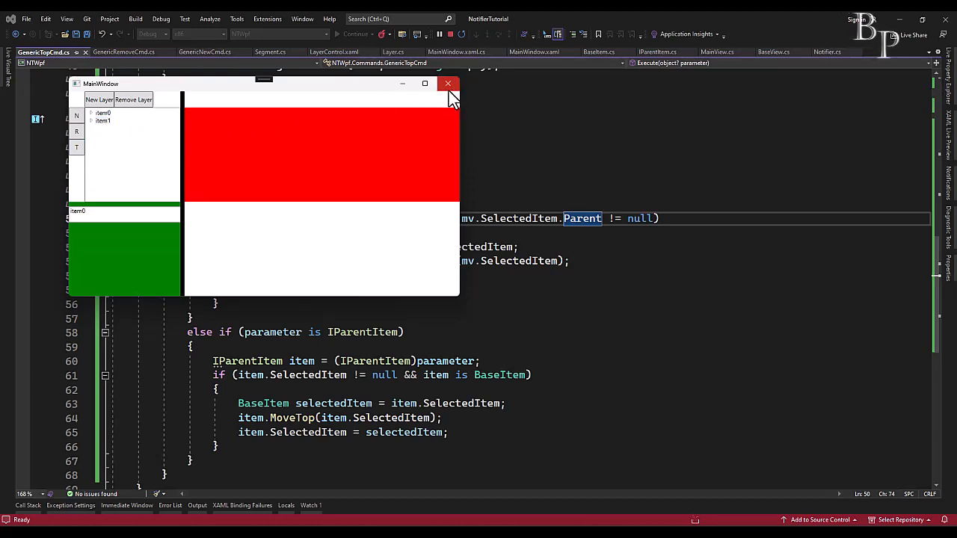
mouse_move(432, 109)
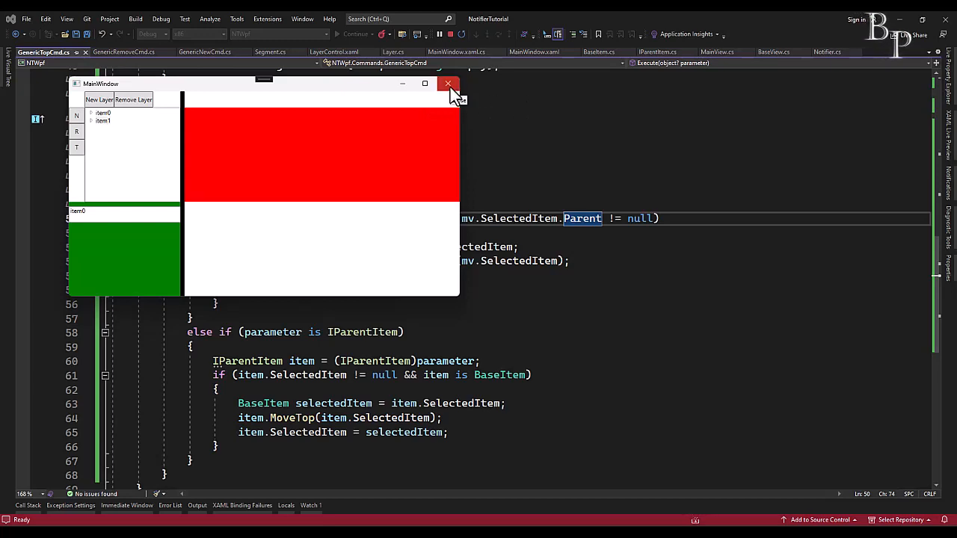
mouse_move(485, 131)
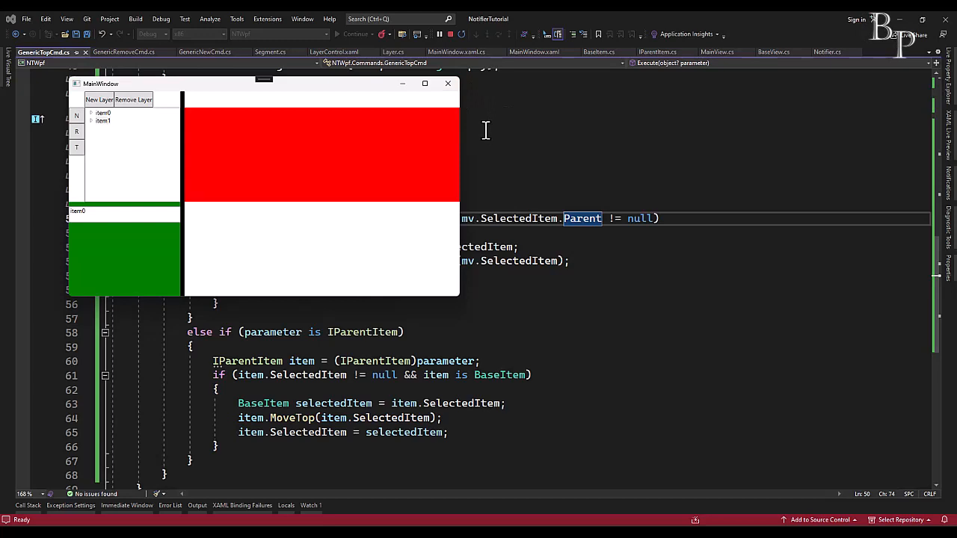
mouse_move(157, 146)
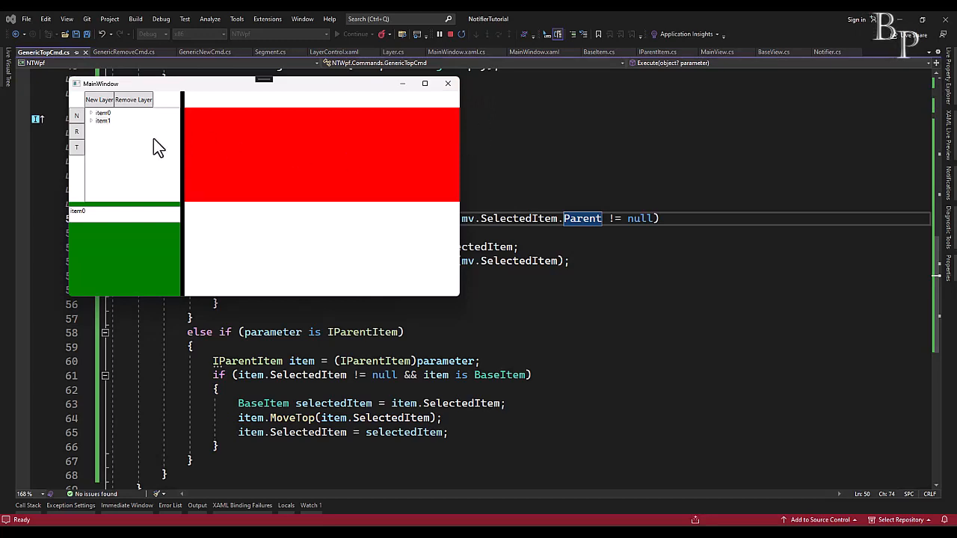
left_click(102, 121)
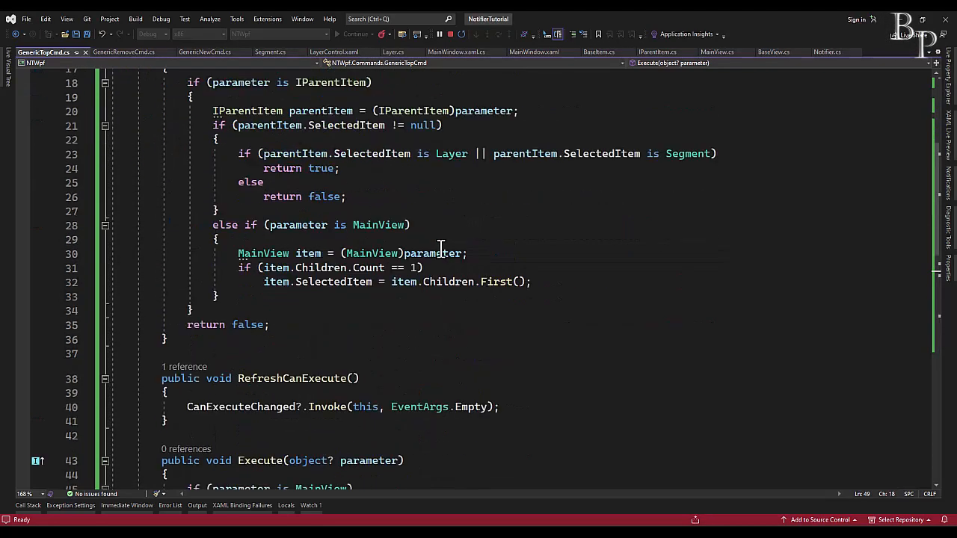
scroll("down", 3)
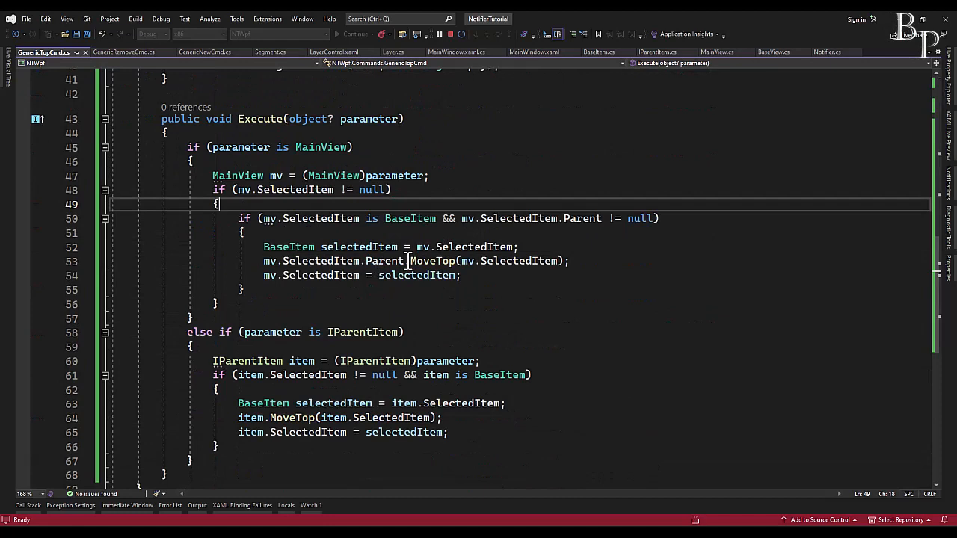
mouse_move(433, 260)
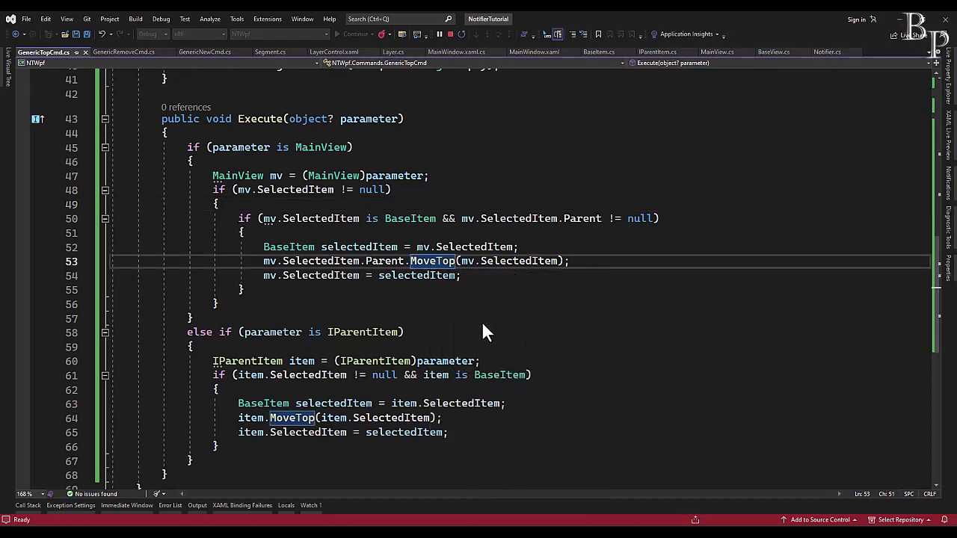
left_click(657, 52)
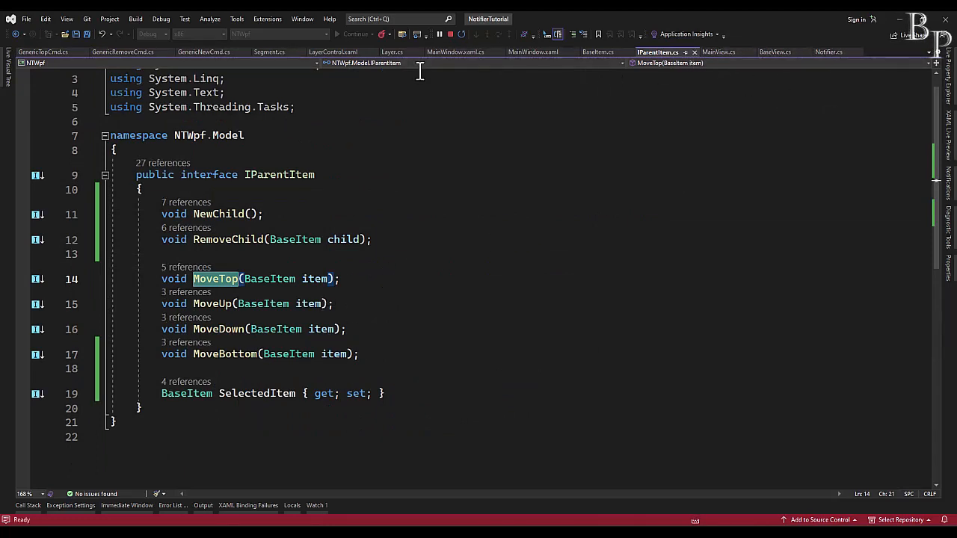
left_click(598, 52)
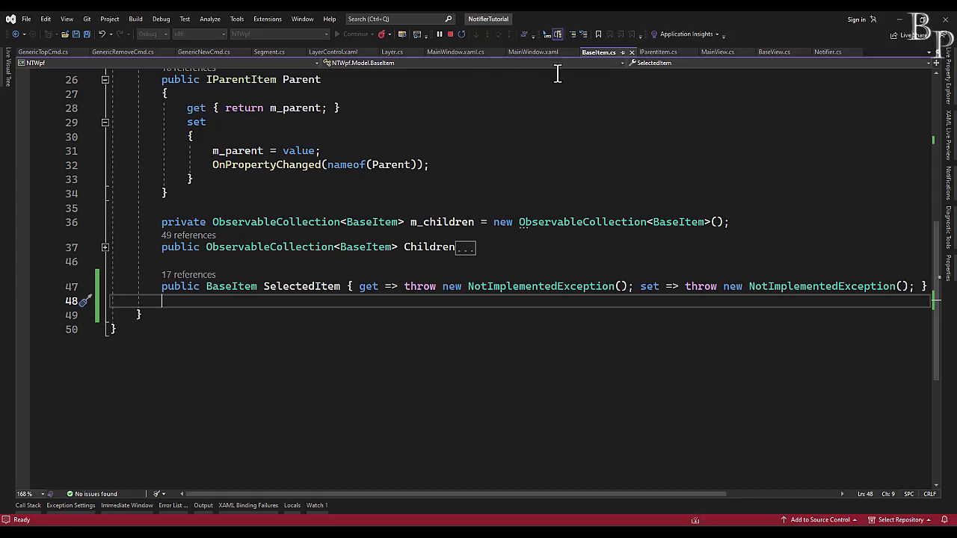
left_click(391, 51)
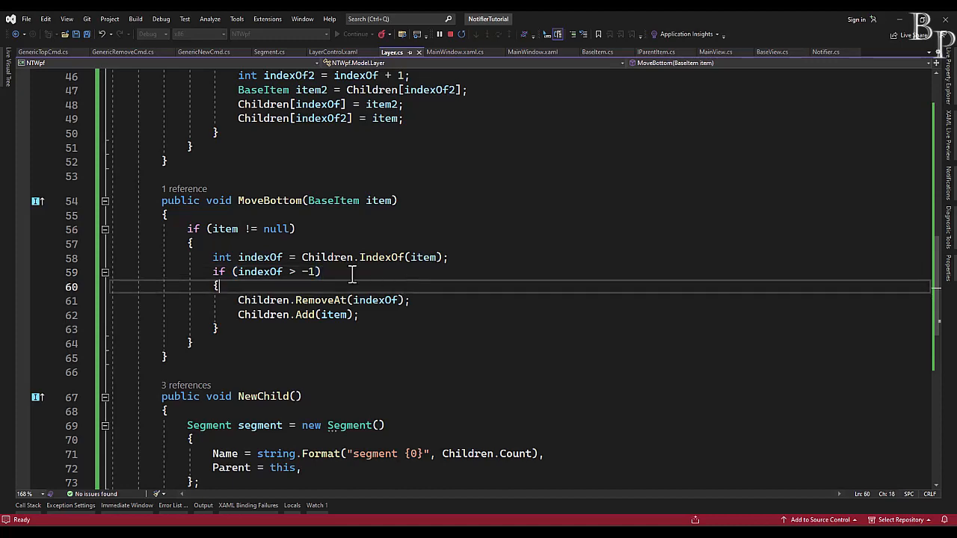
left_click(320, 272)
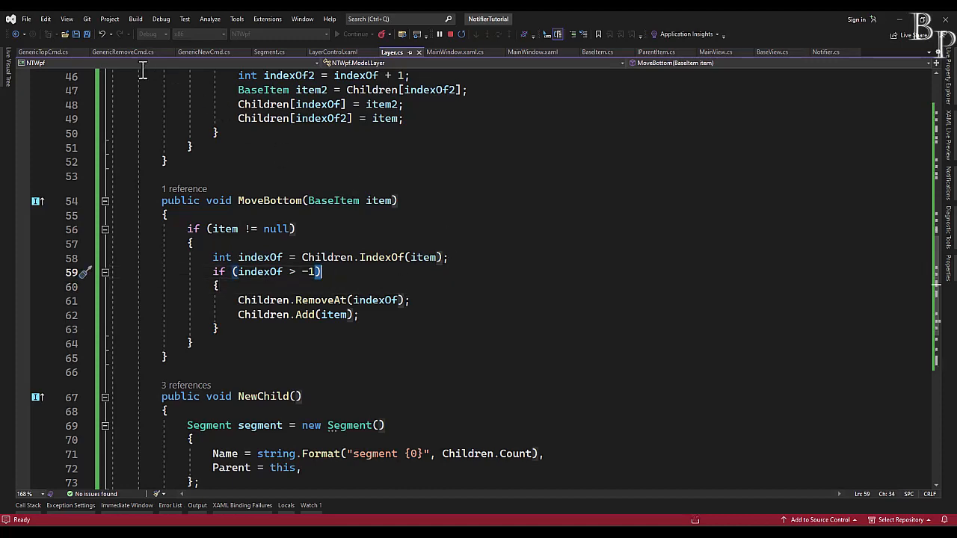
left_click(42, 52)
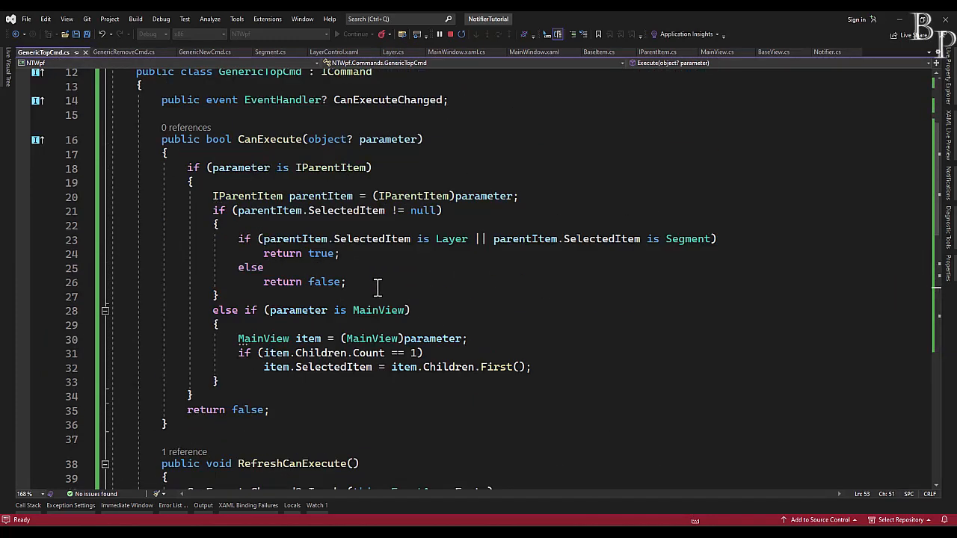